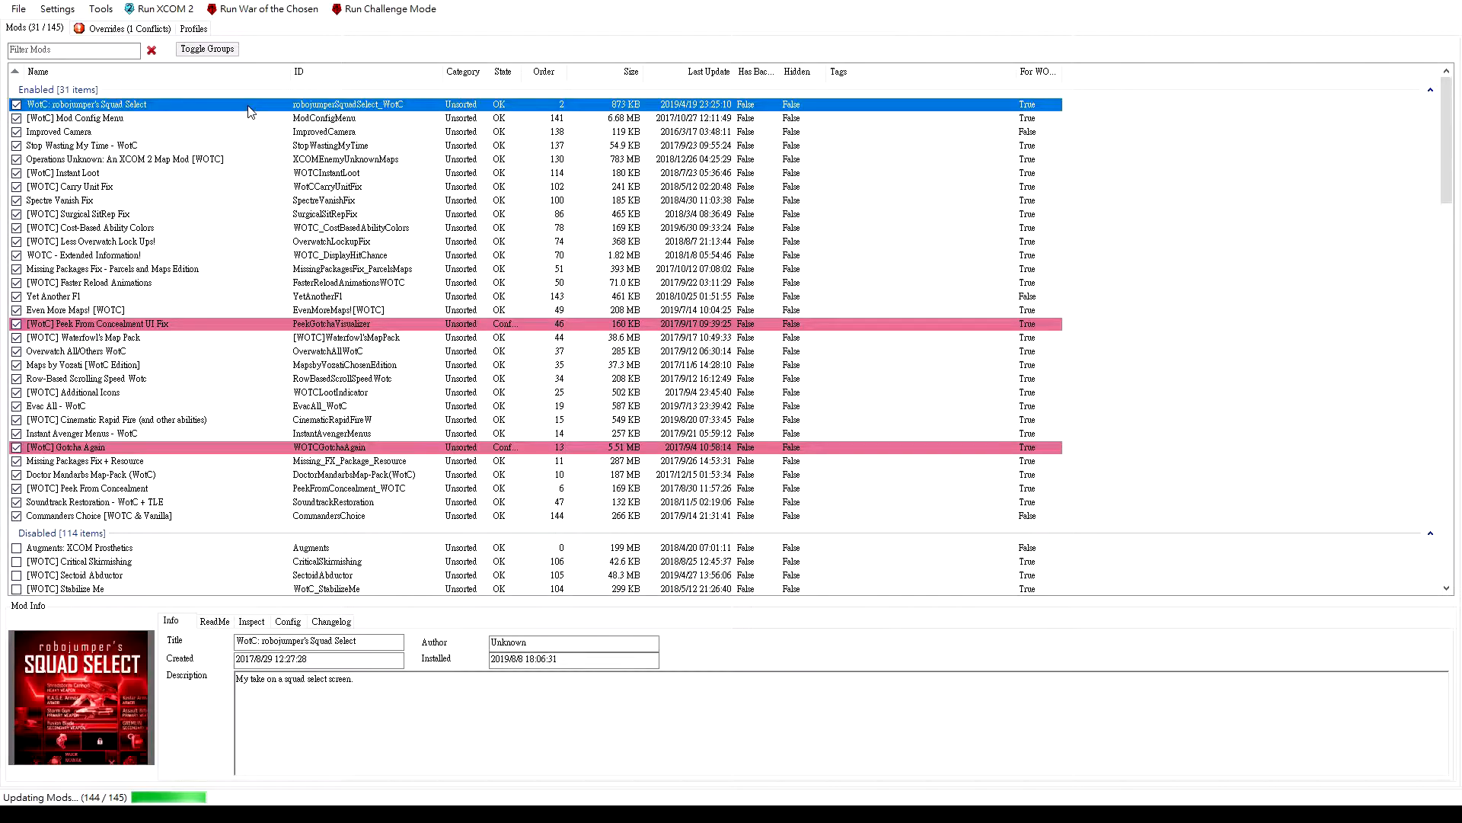
mouse_move(9, 6)
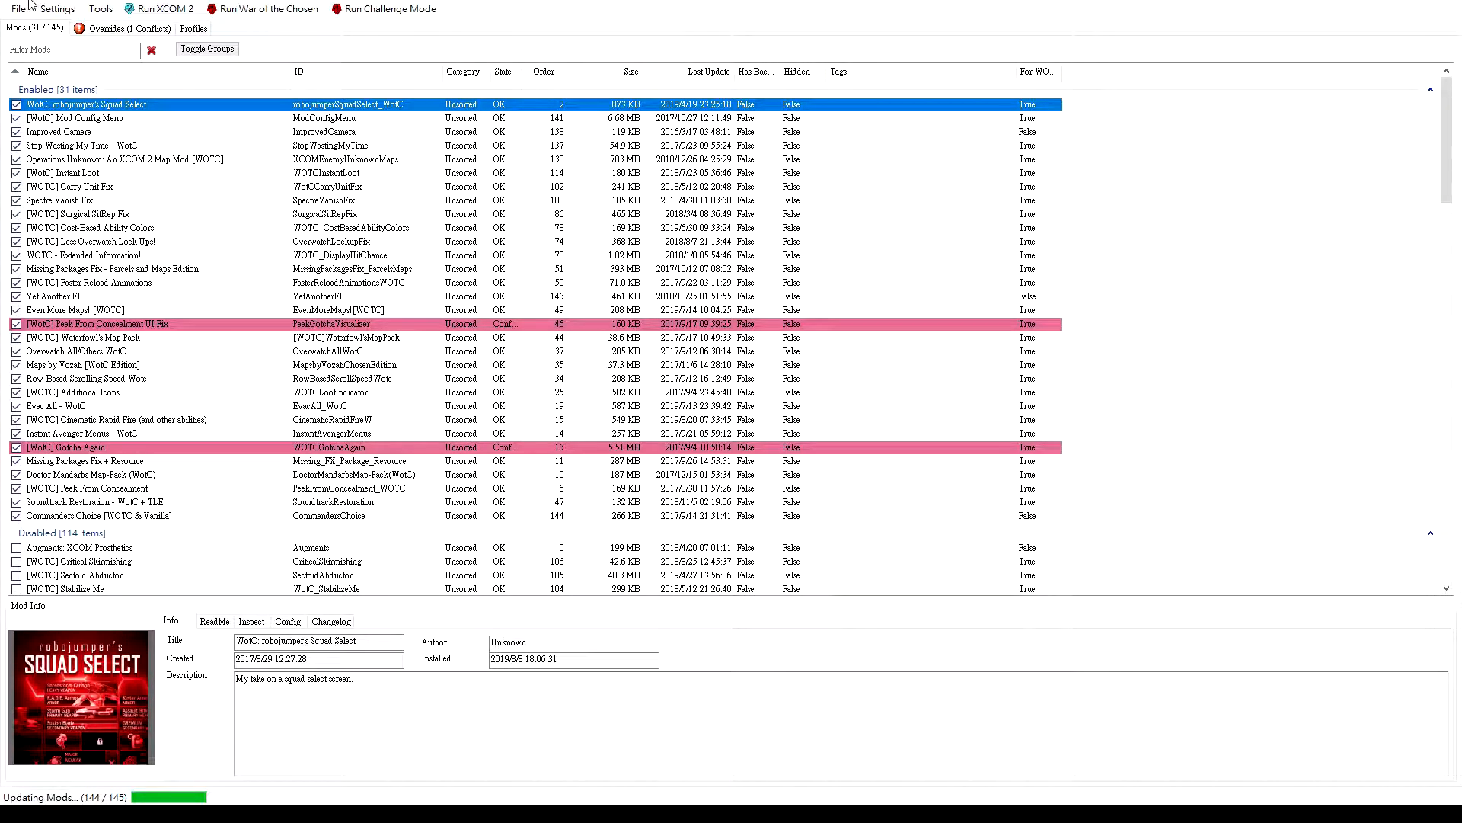
mouse_move(93, 8)
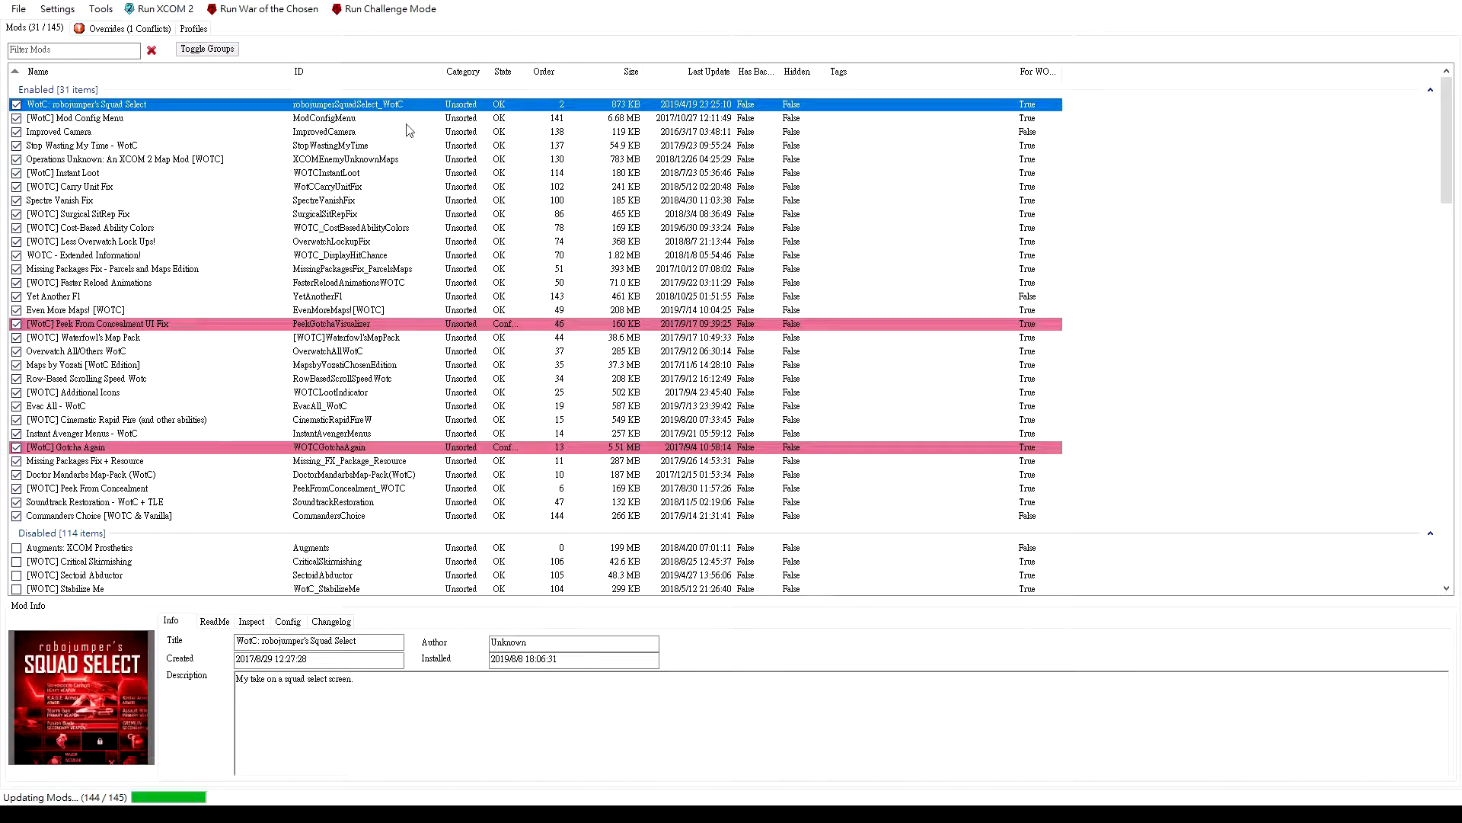
View the Mod Config Menu mod's details briefly, then return to the Squad Select mod
click(69, 119)
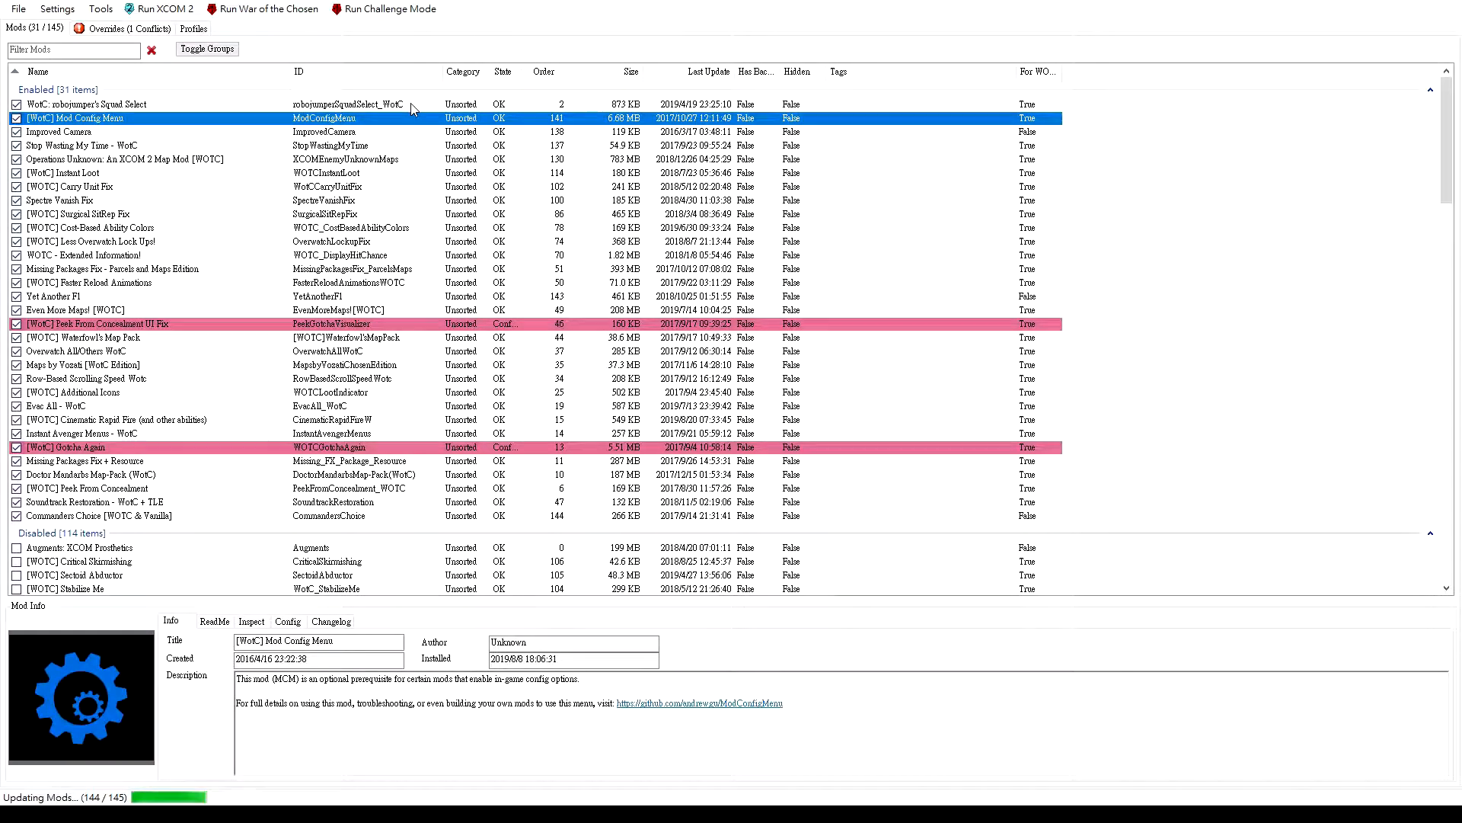
click(84, 105)
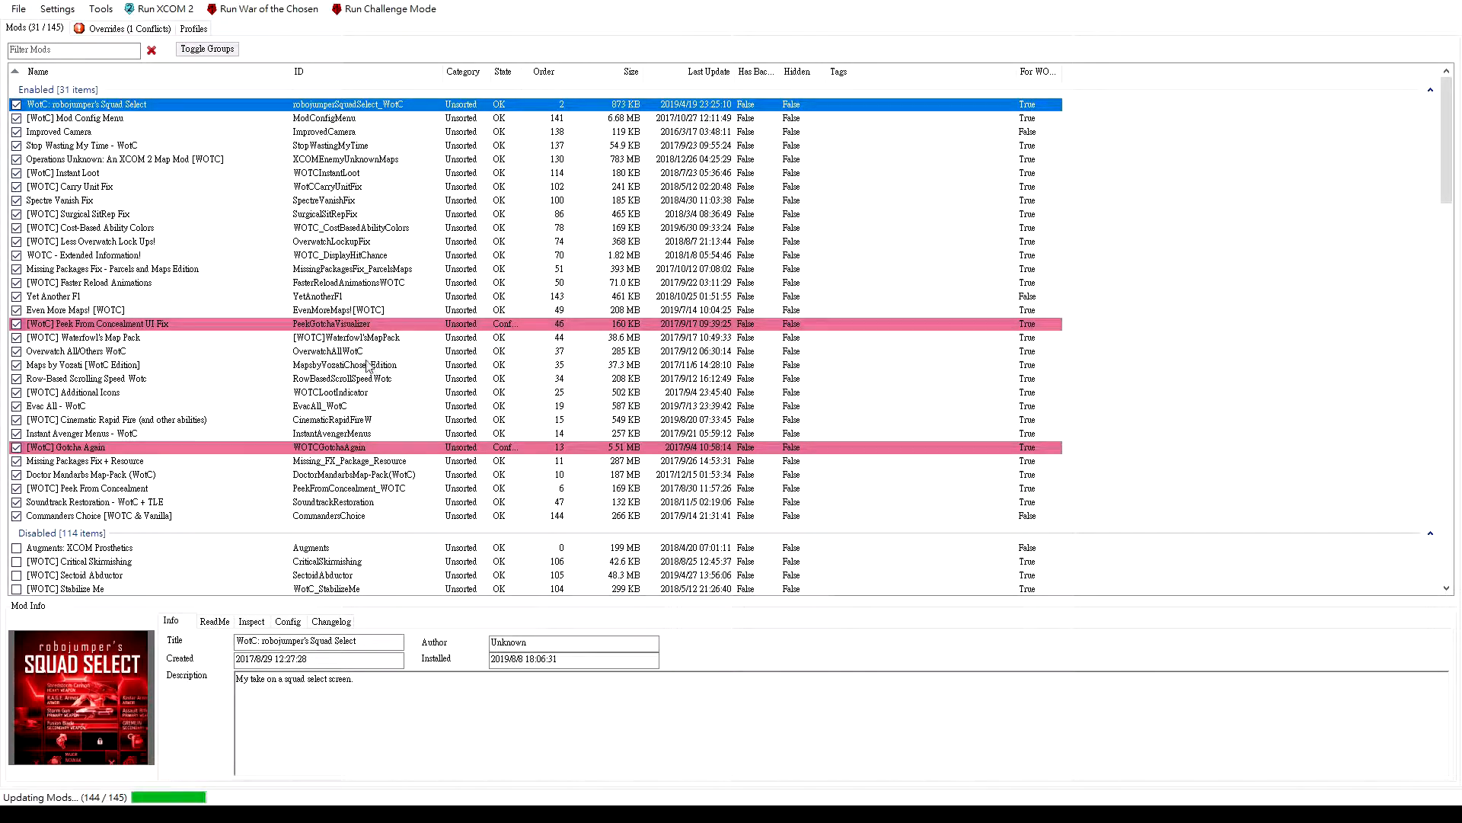
mouse_move(529, 314)
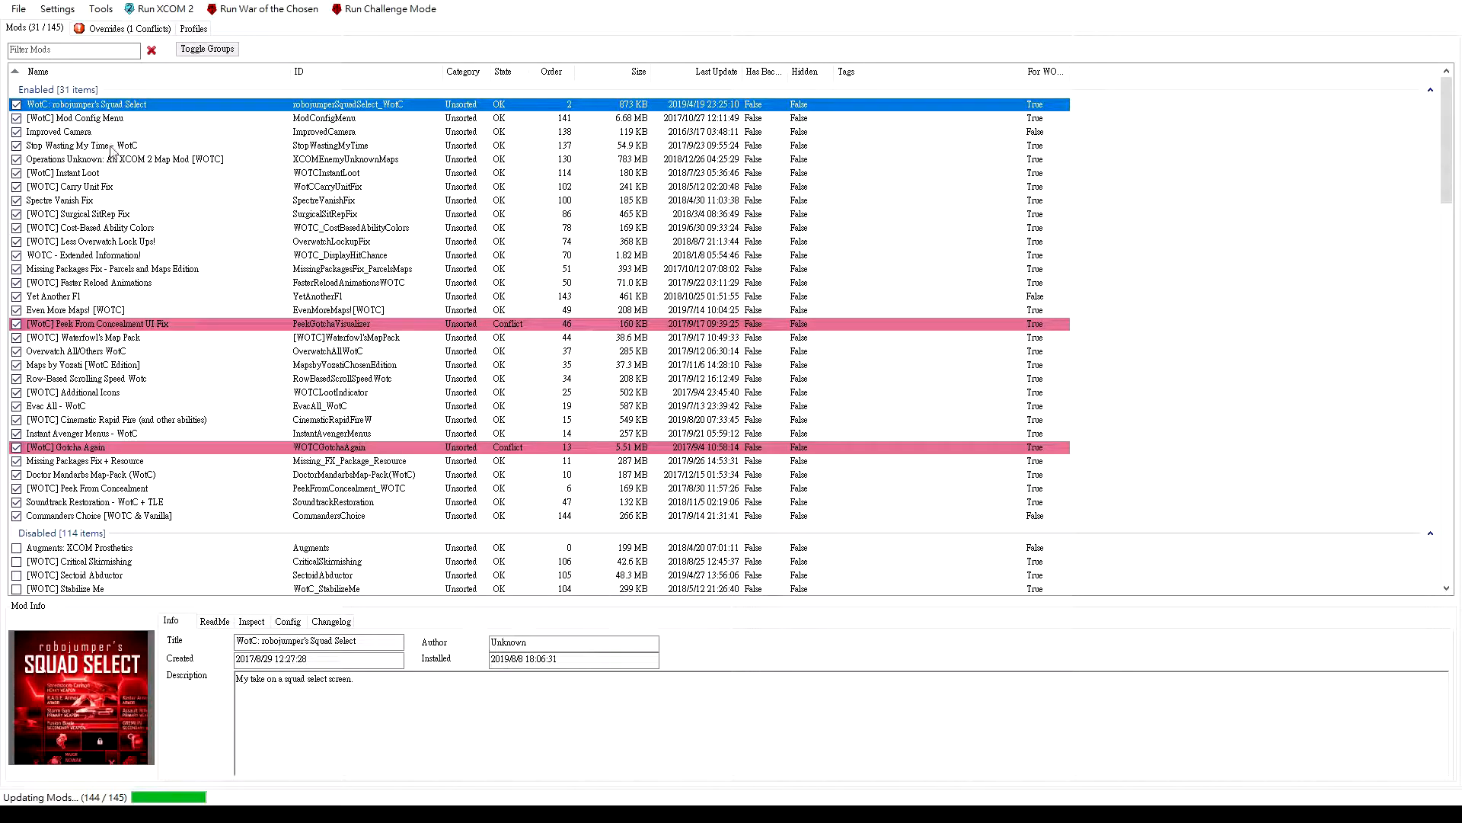
mouse_move(284, 287)
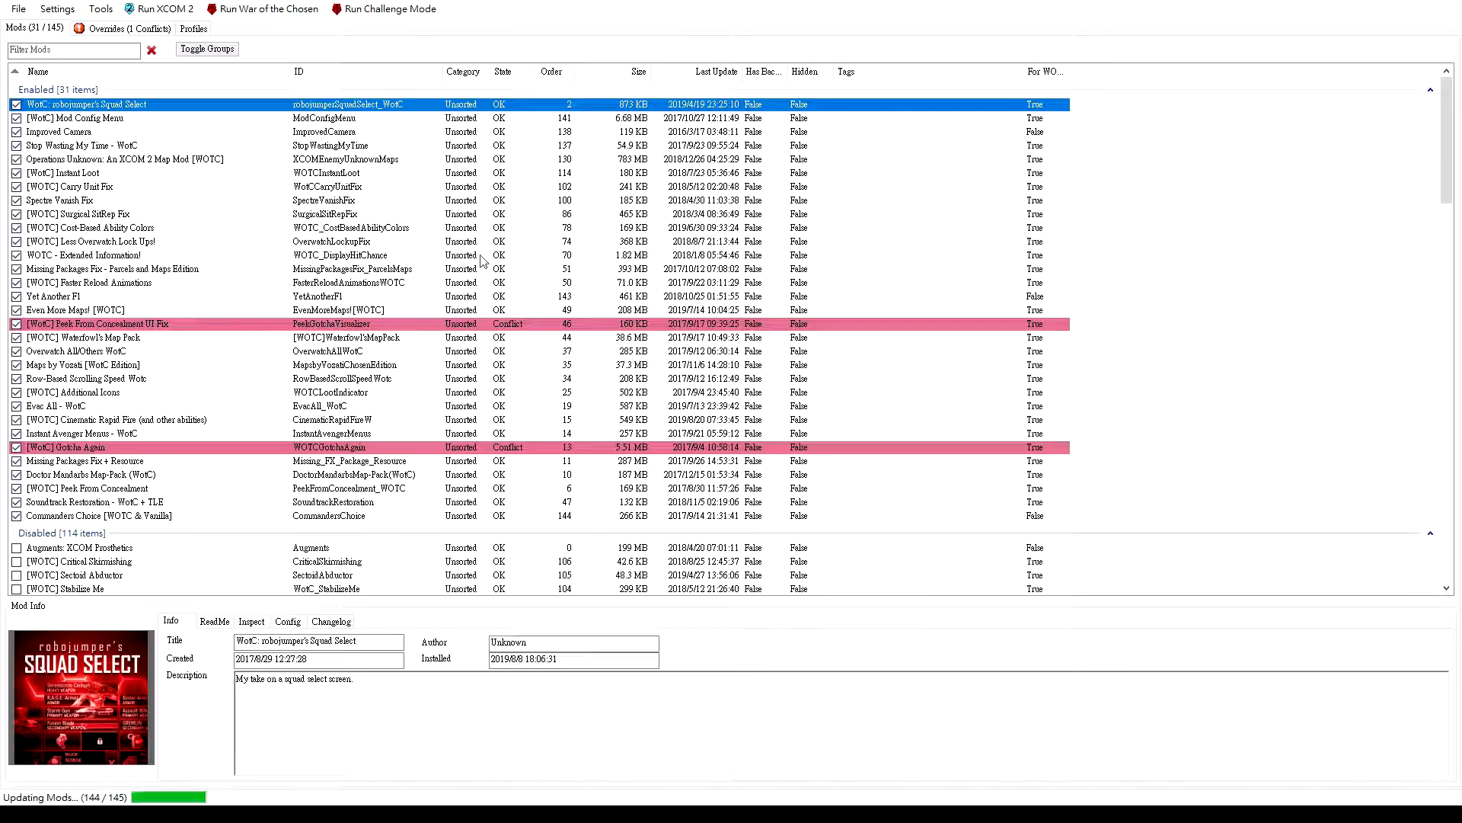
mouse_move(274, 217)
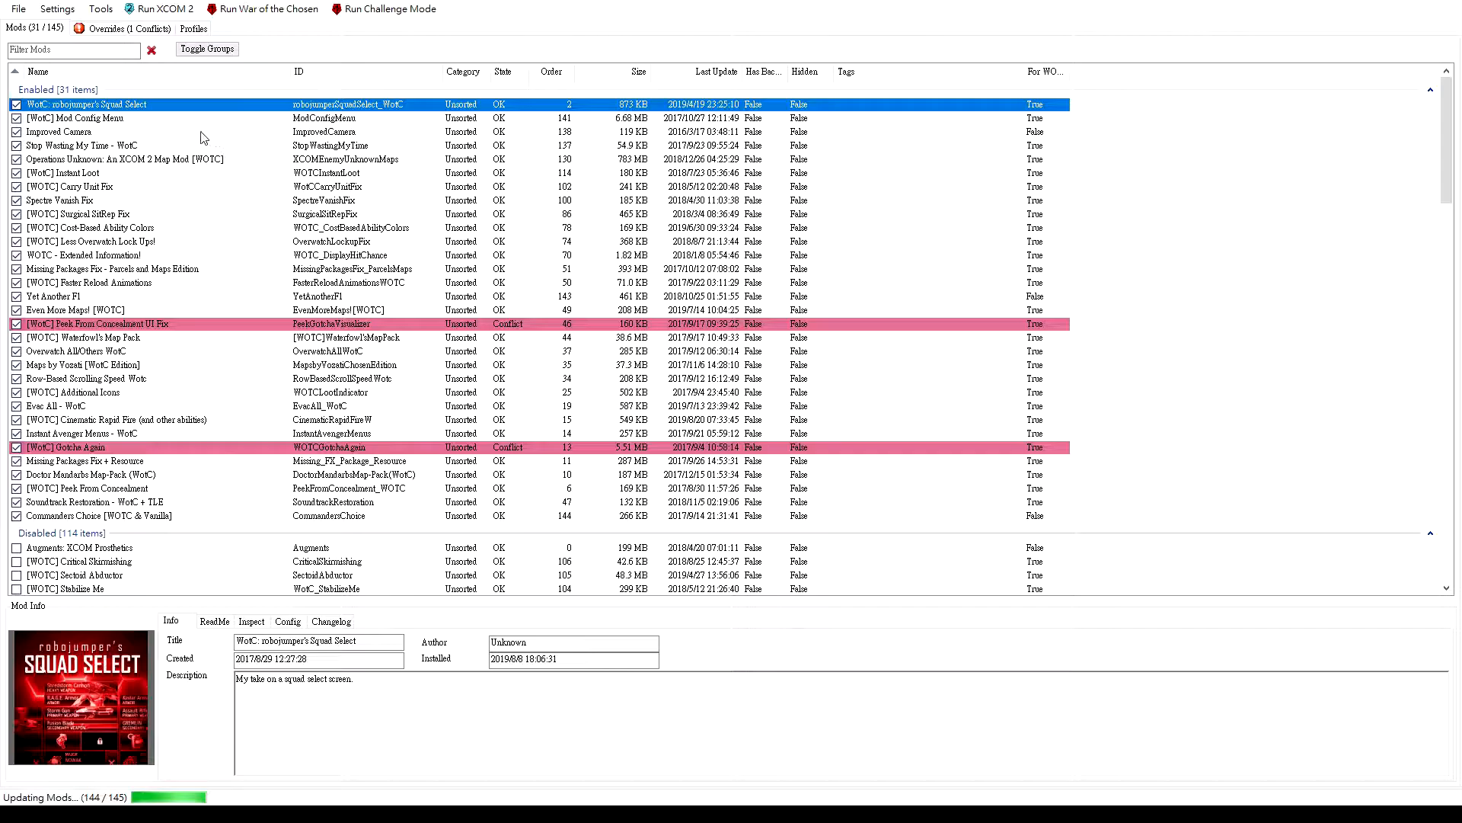
mouse_move(107, 213)
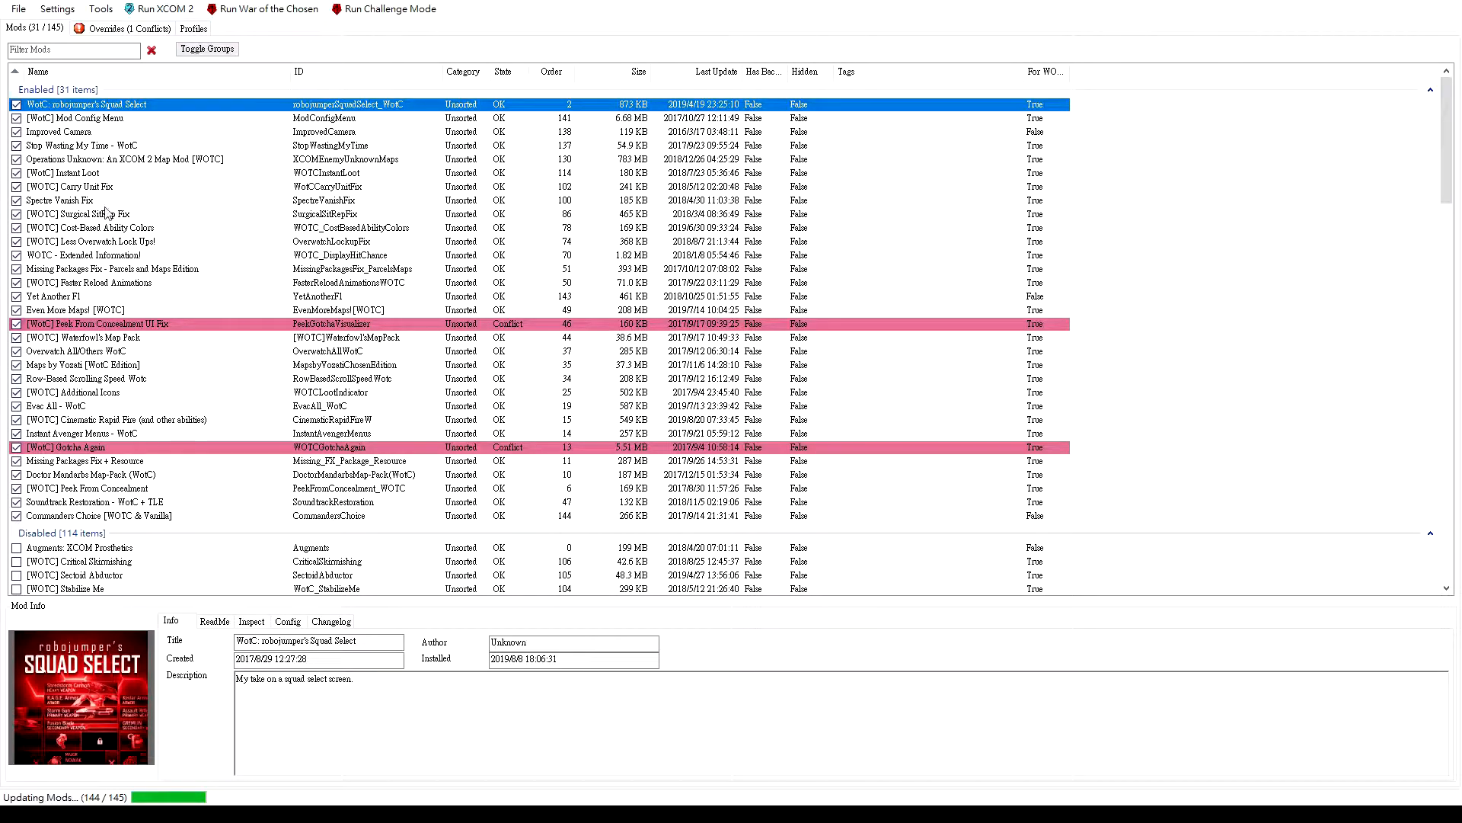
mouse_move(271, 185)
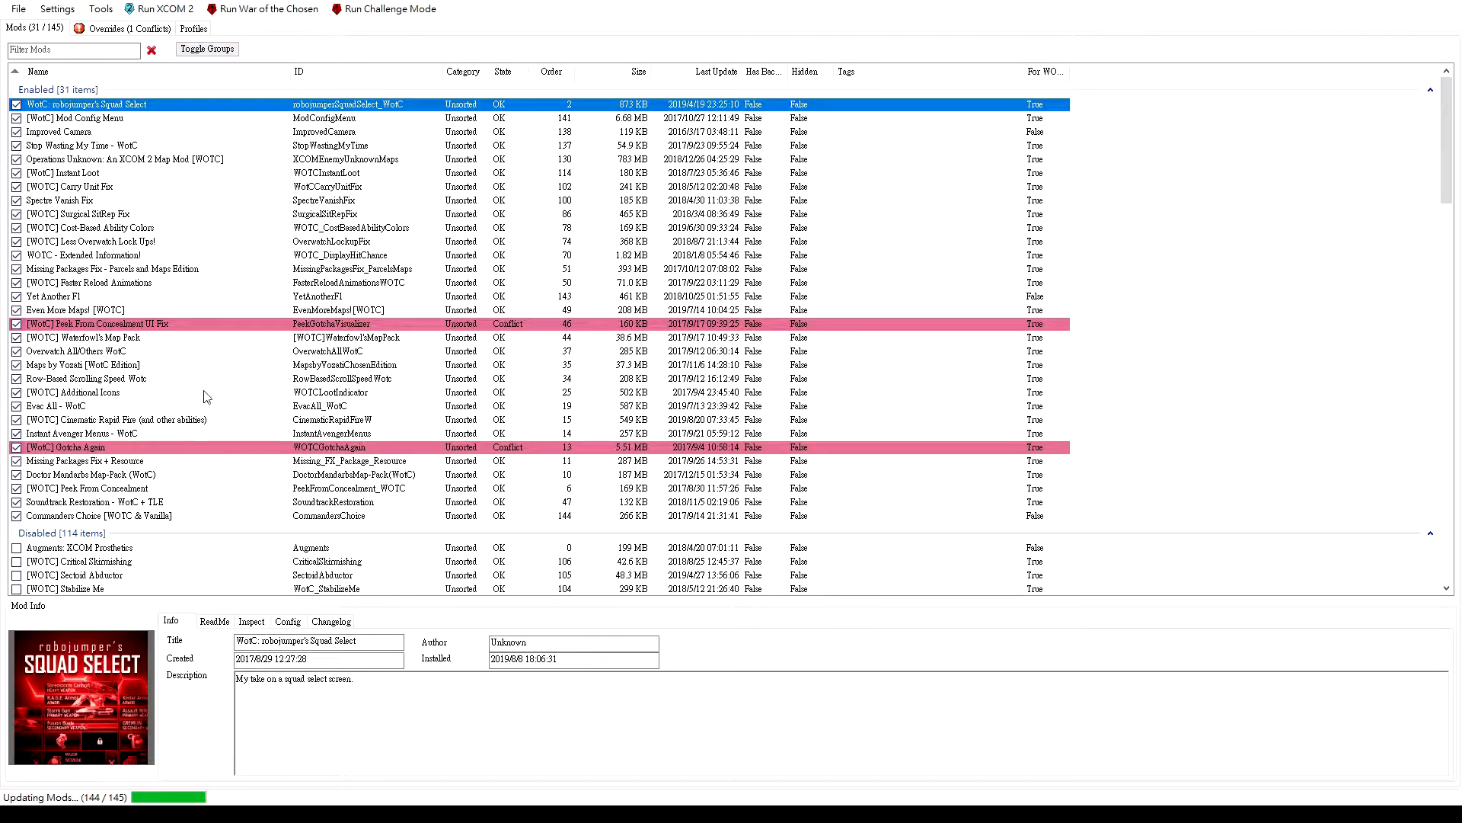
Review Missing Packages Fix + Resource and Surgical SitRep Fix, ending on [WotC] Mod Config Menu's Info
click(77, 460)
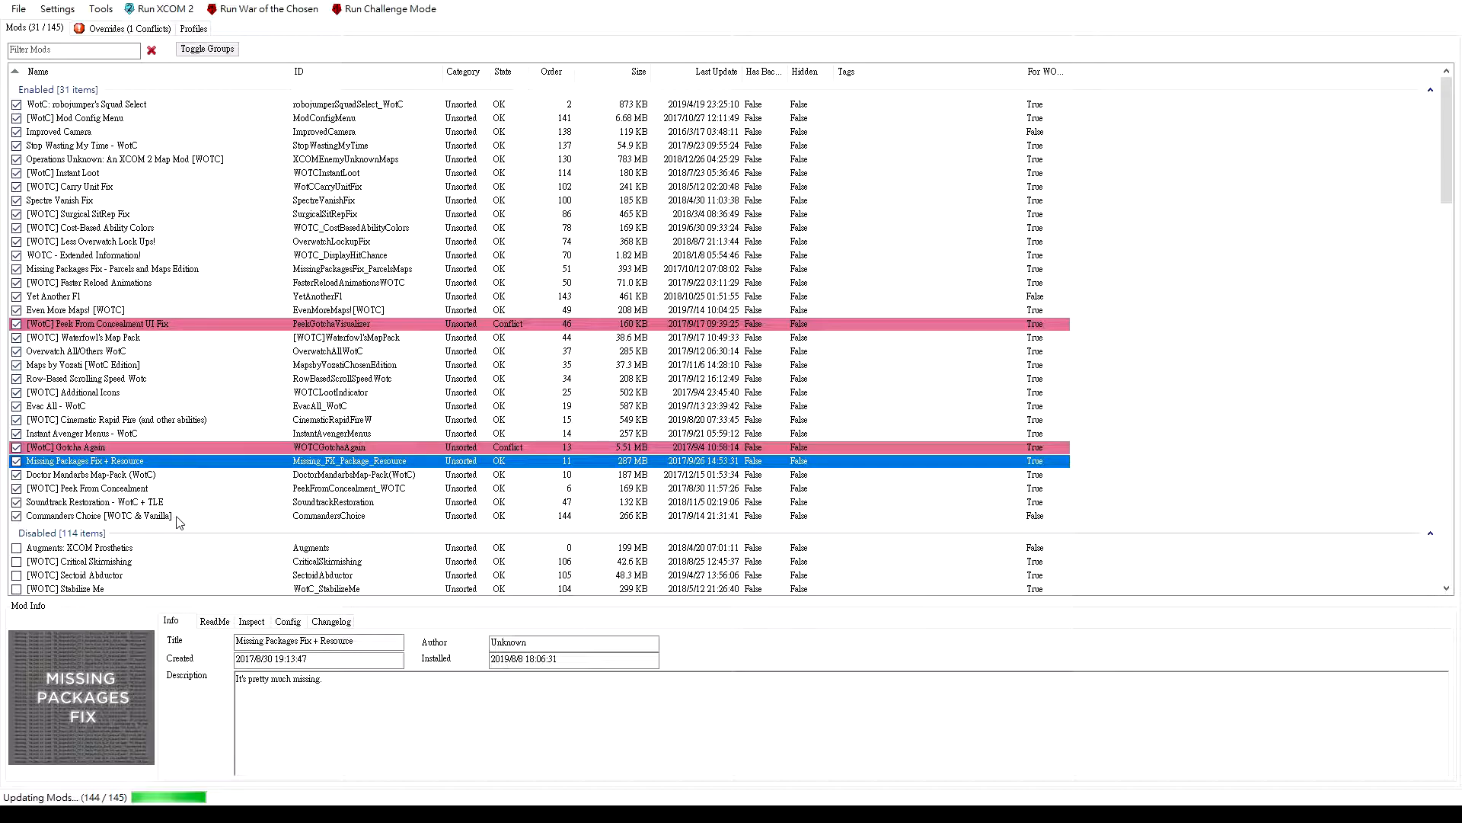
click(76, 214)
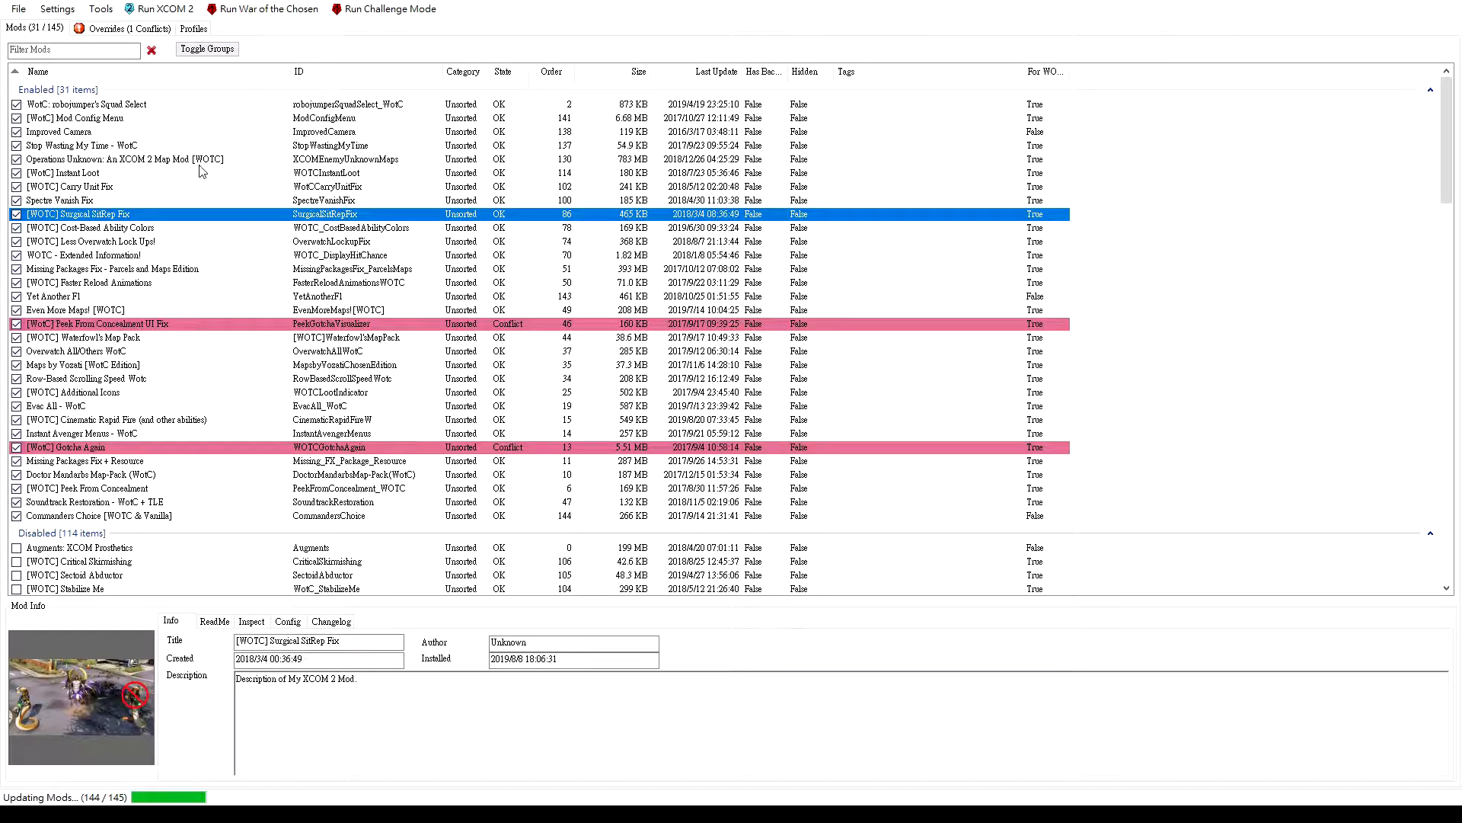
click(69, 119)
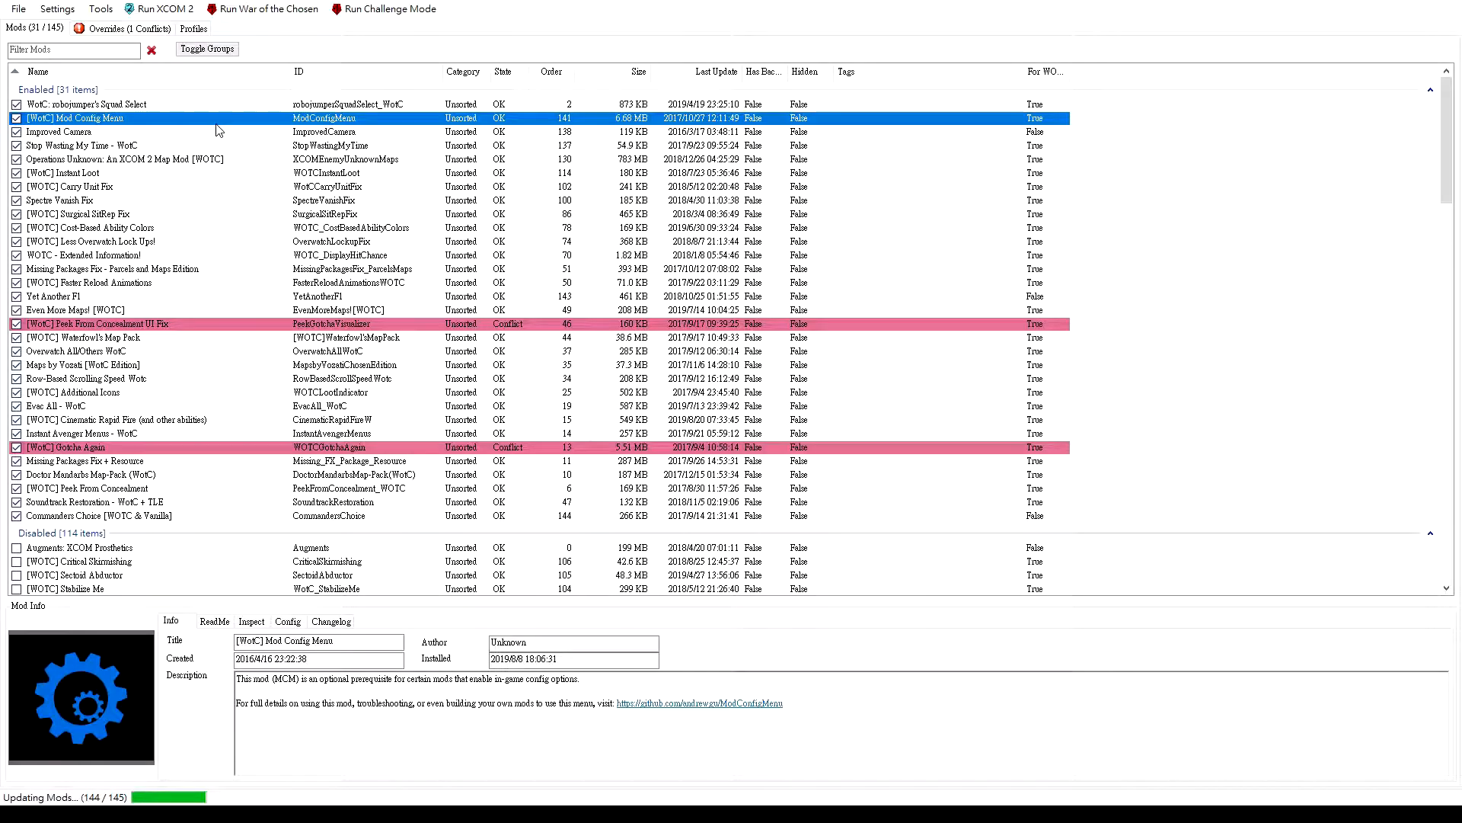
mouse_move(242, 151)
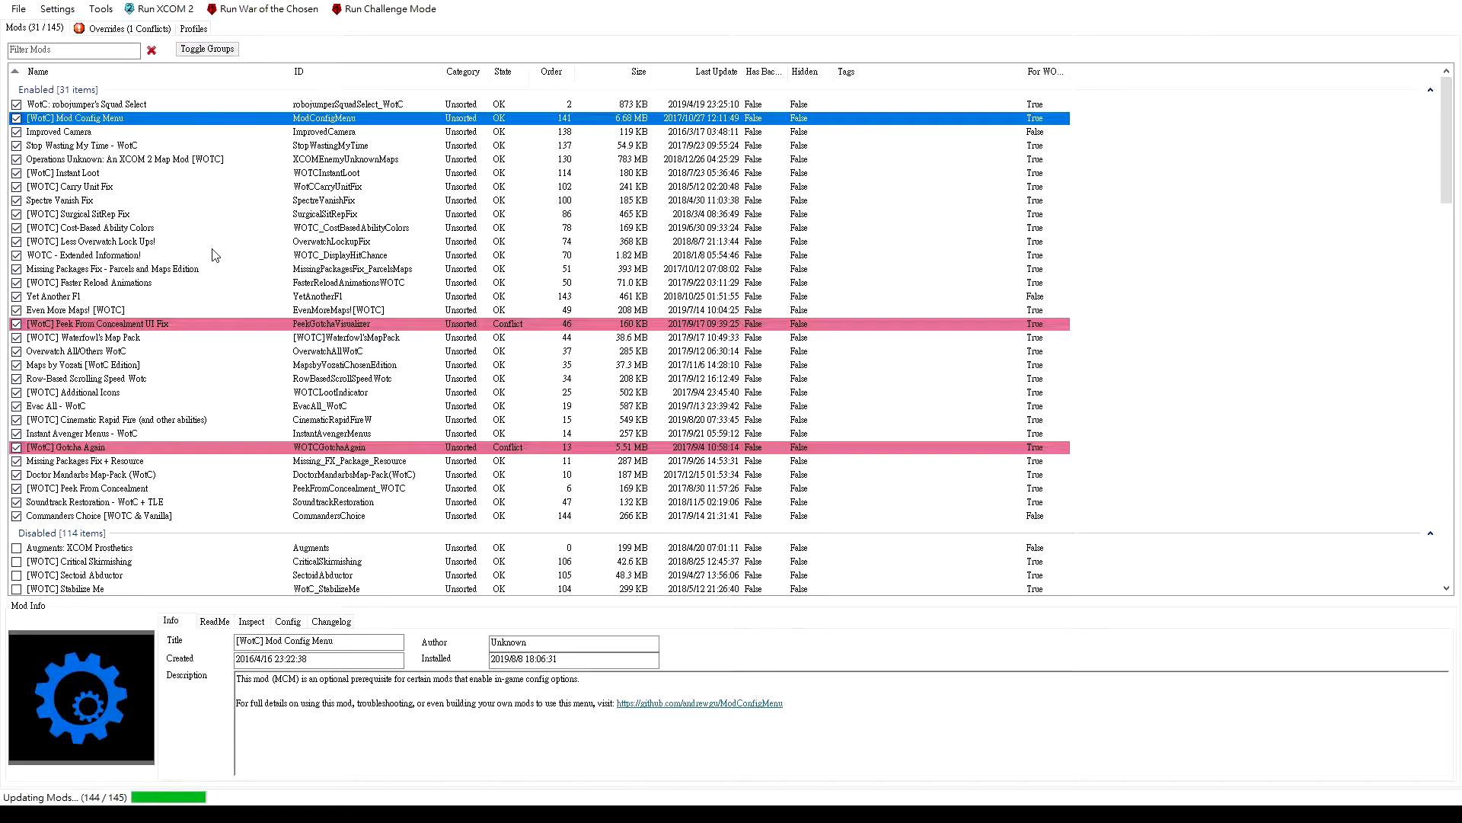
mouse_move(201, 265)
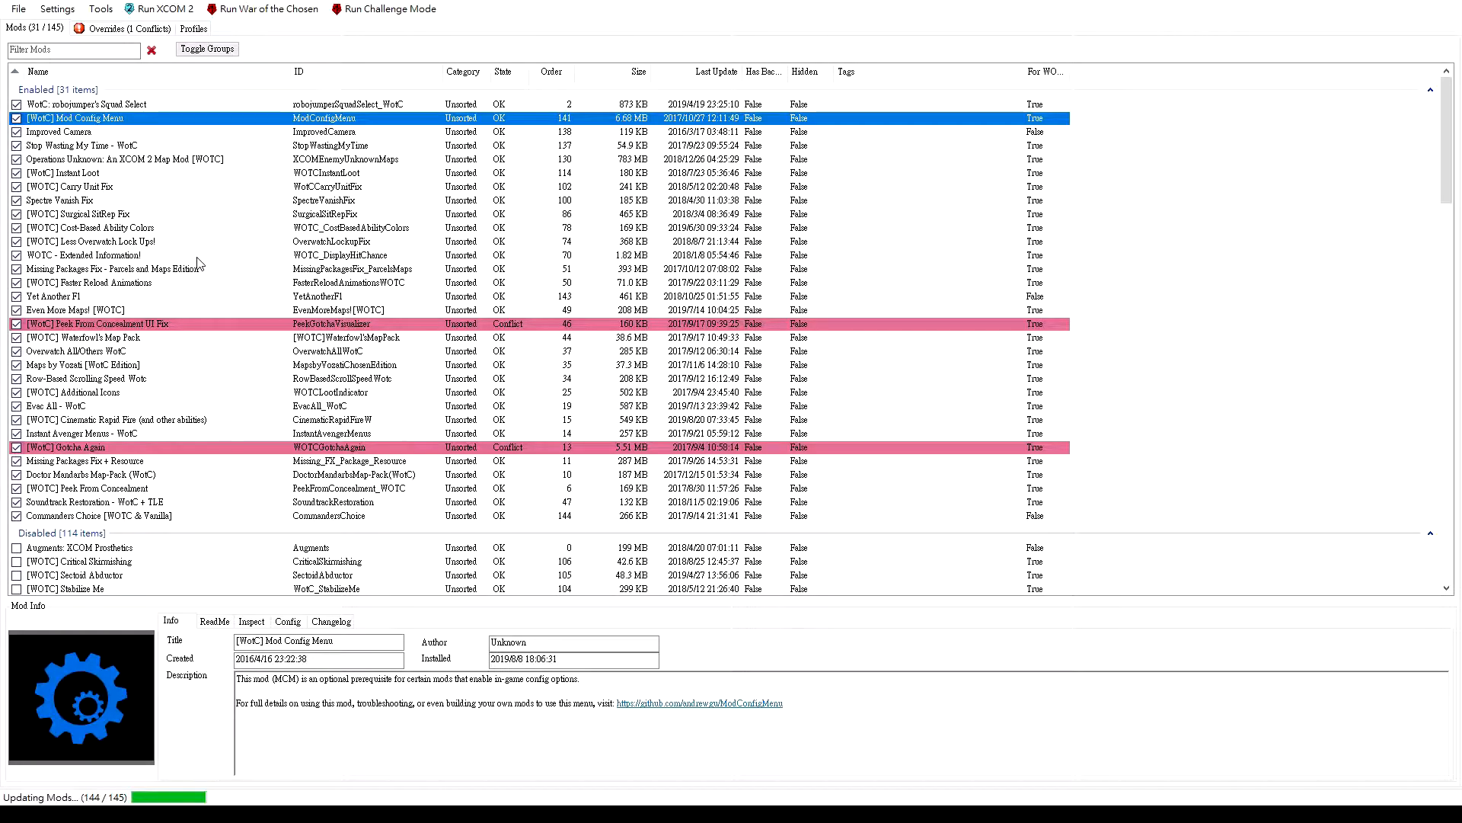
Review Cost-Based Ability Colors, then show WOTC - Extended Information!'s description
click(84, 228)
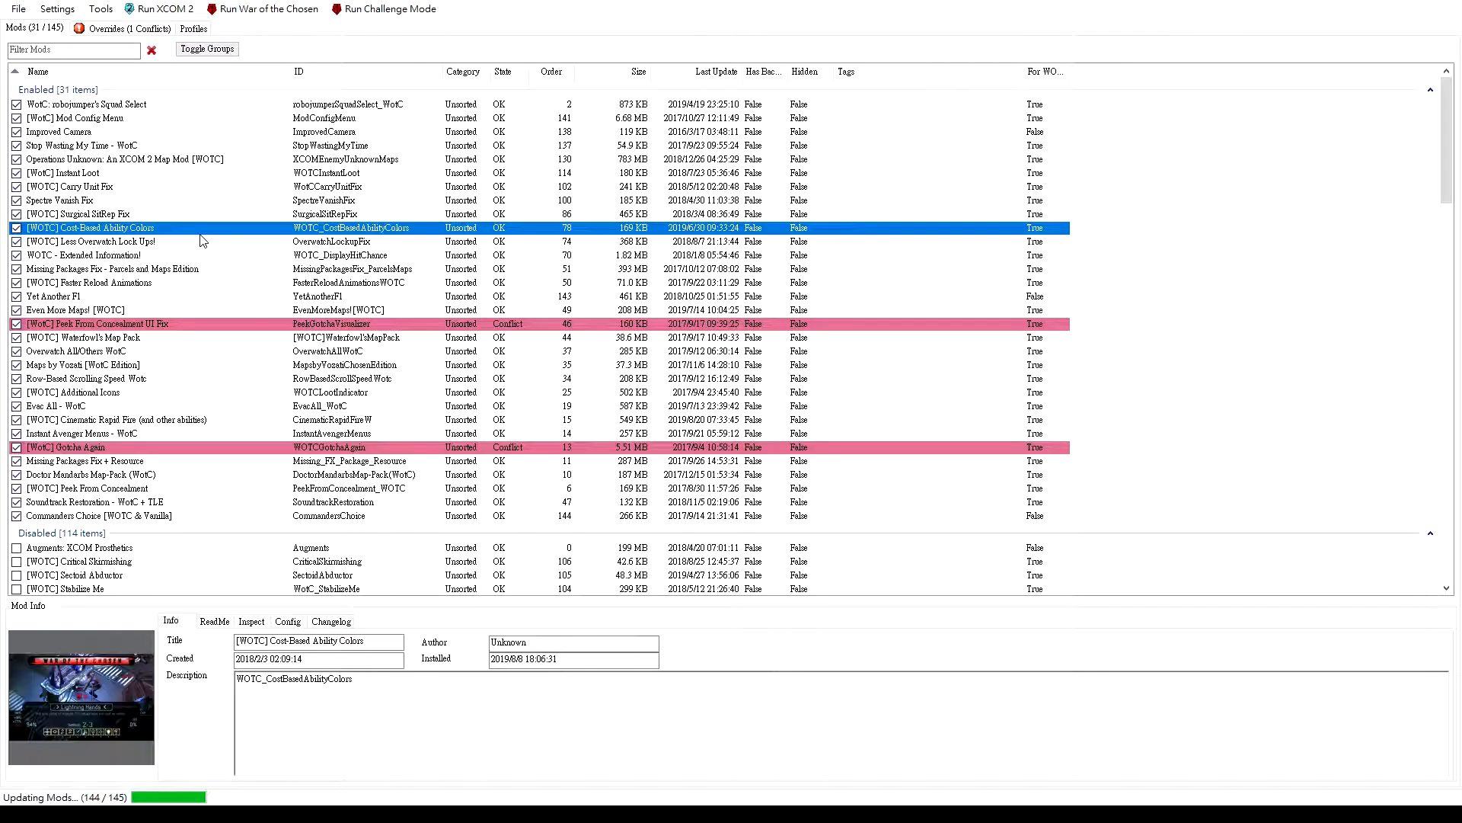
click(82, 256)
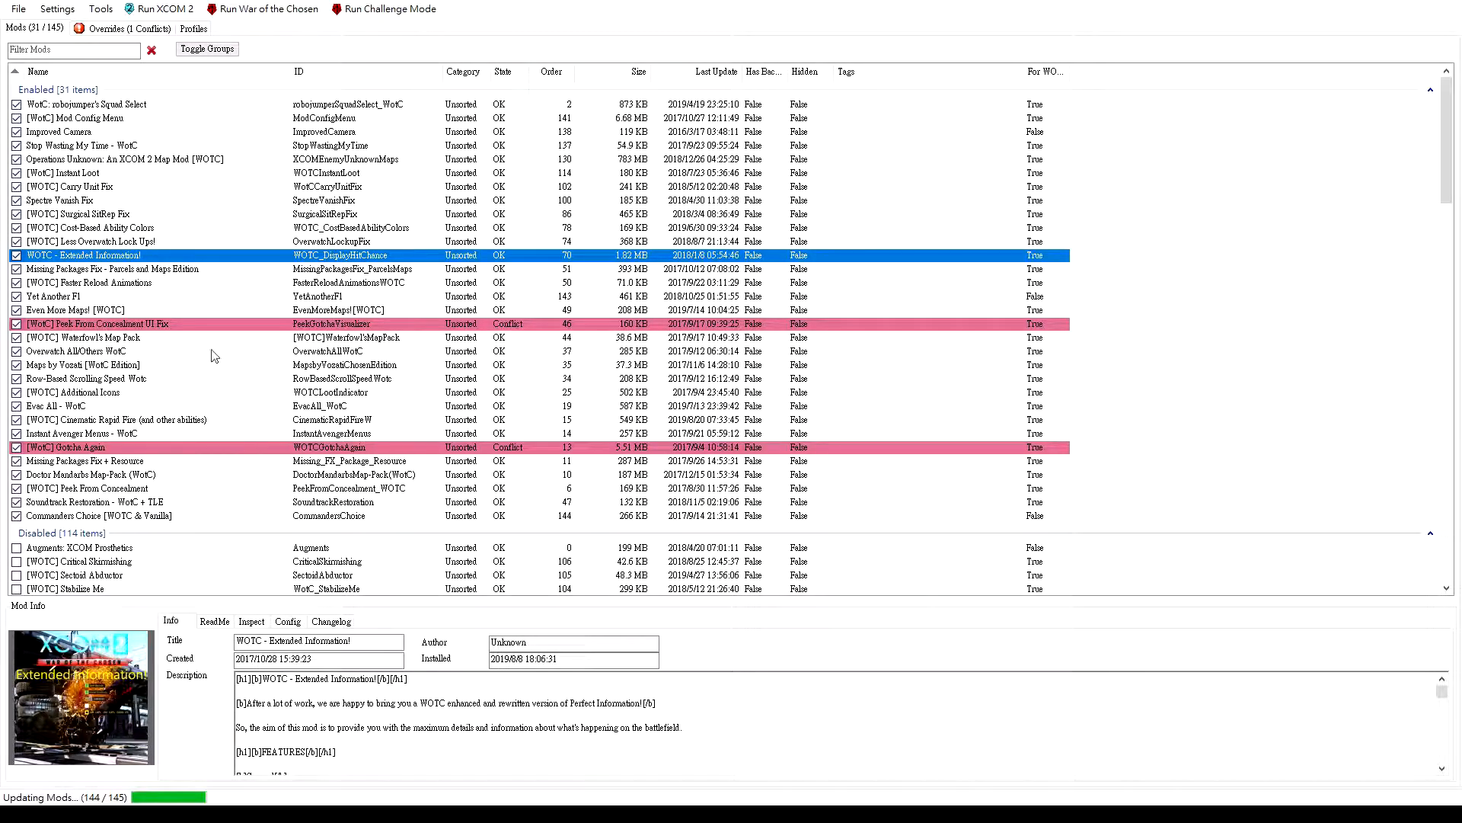
mouse_move(286, 713)
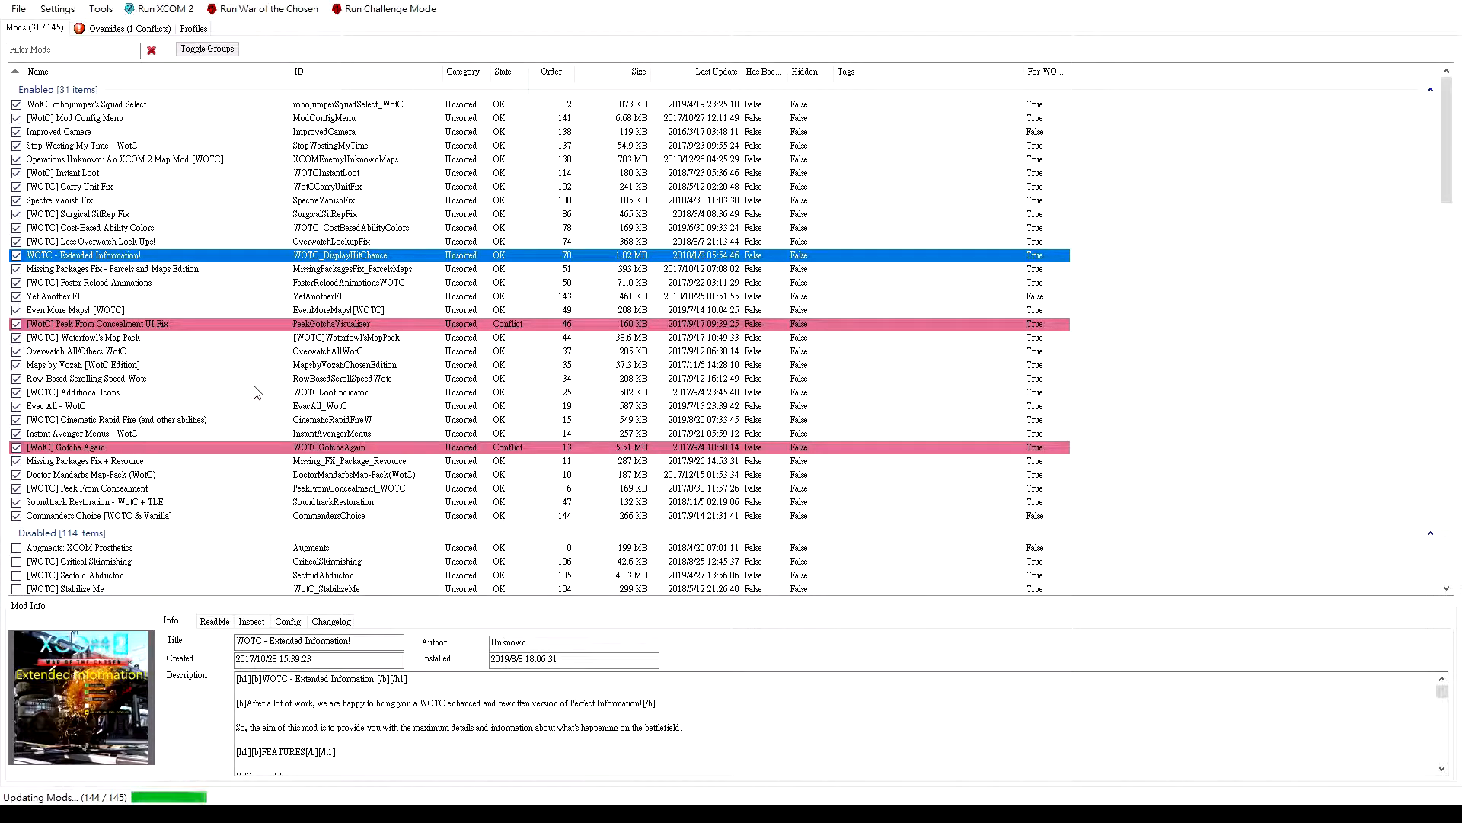
mouse_move(210, 268)
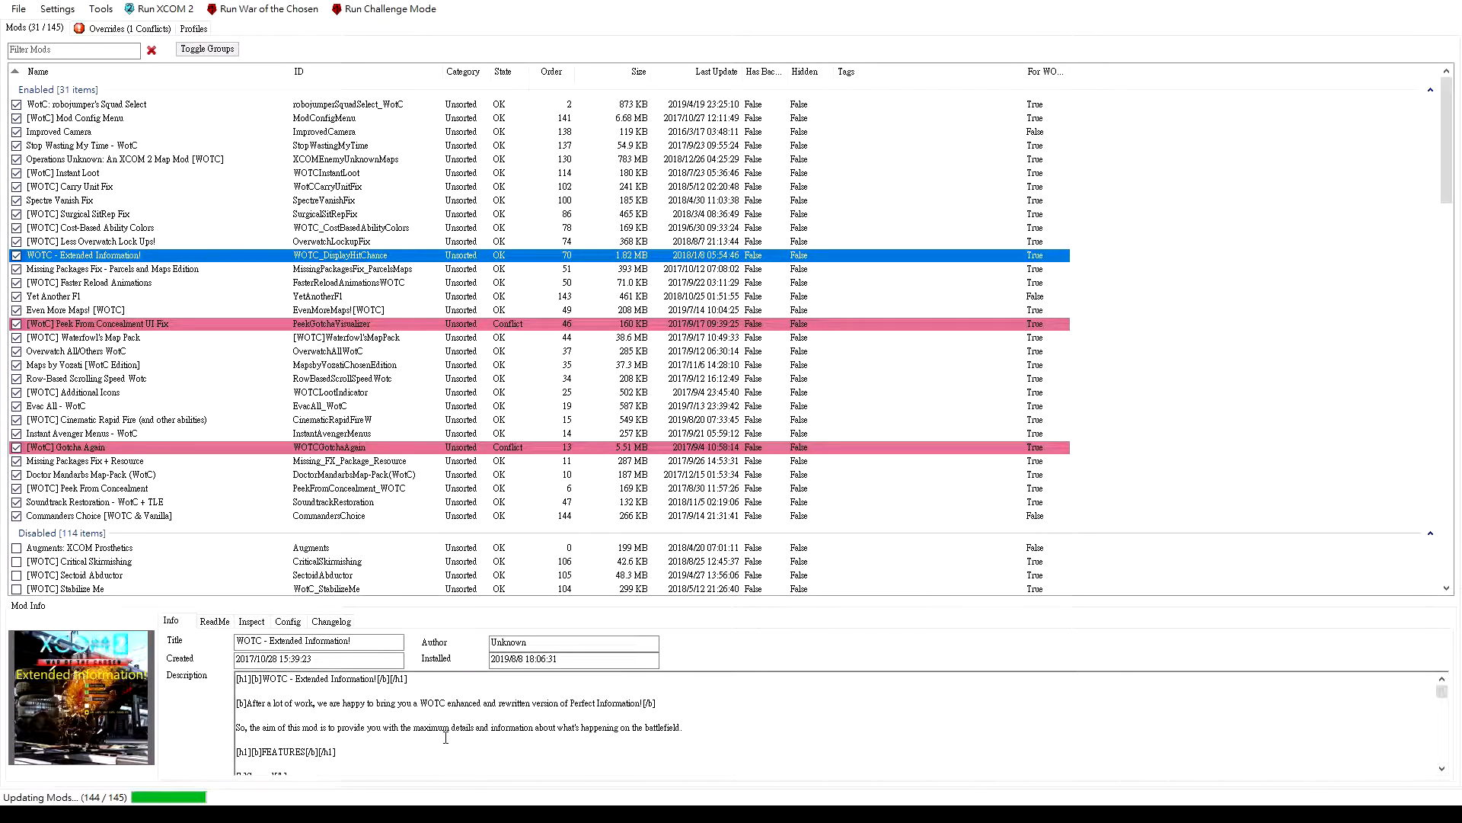
mouse_move(172, 231)
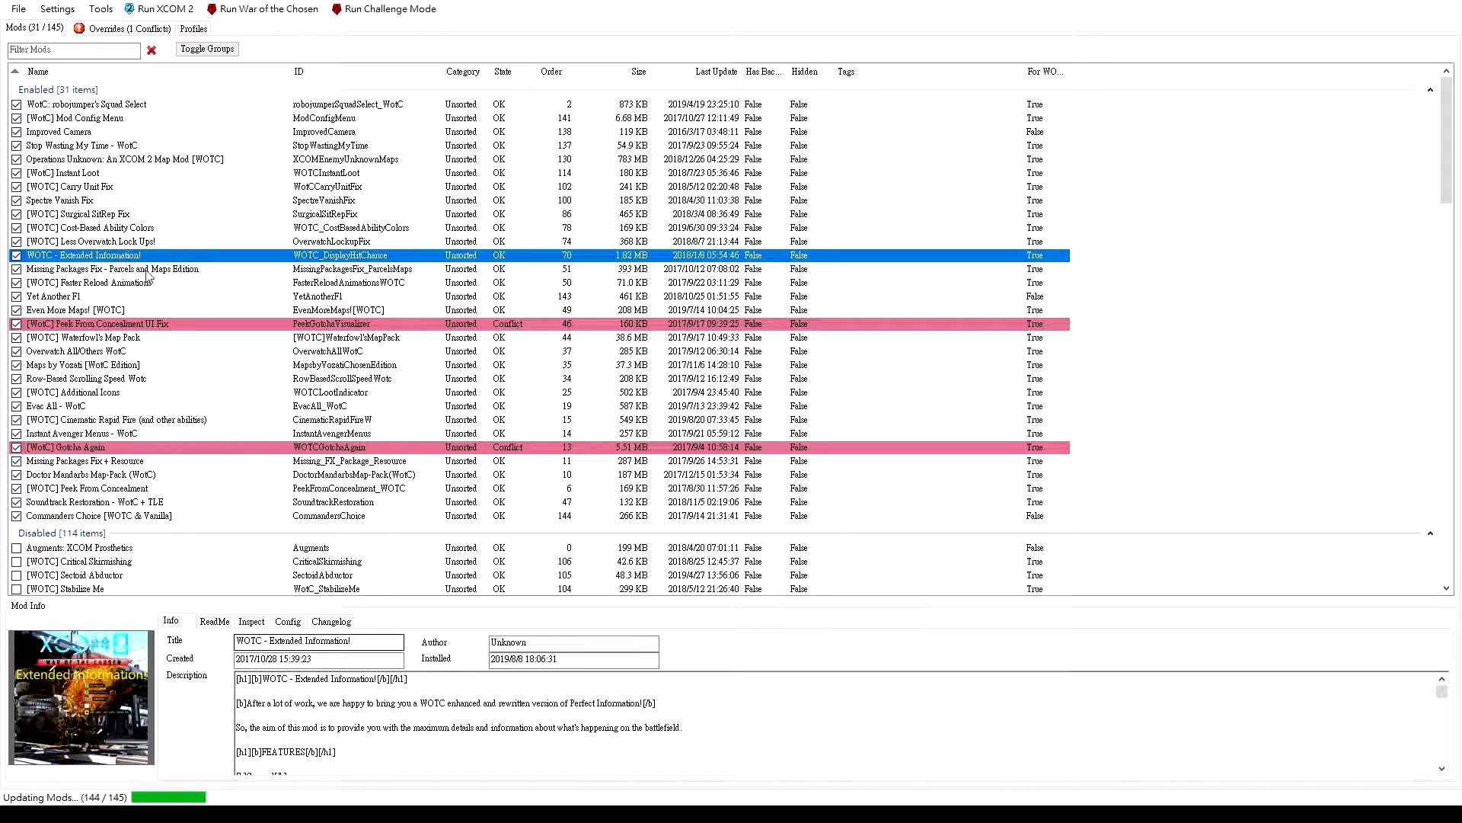
Review Faster Reload Animations, Yet Another F1, Waterfowl's Map Pack and Overwatch All/Others WotC in turn
click(85, 284)
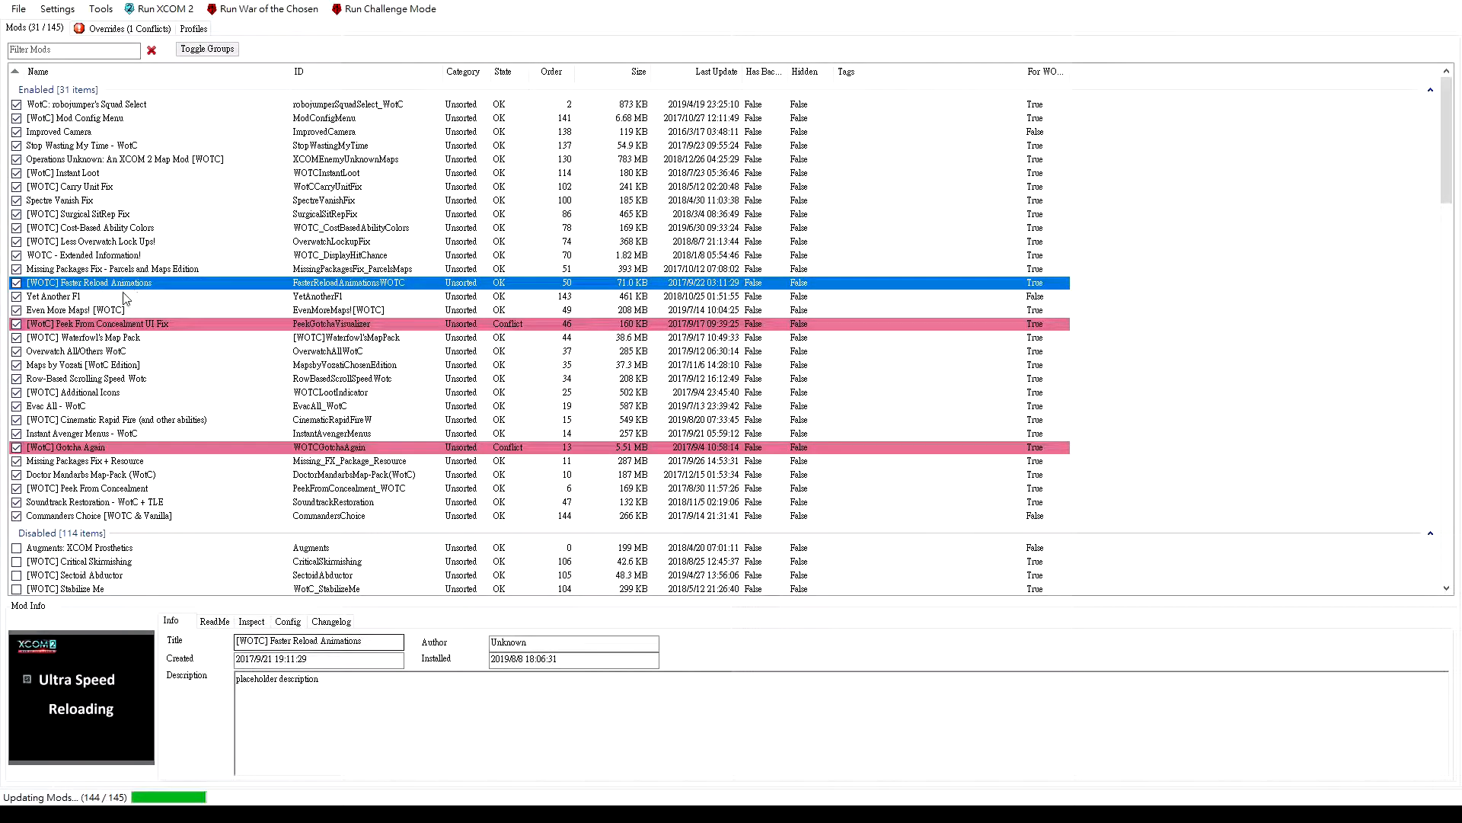
mouse_move(145, 296)
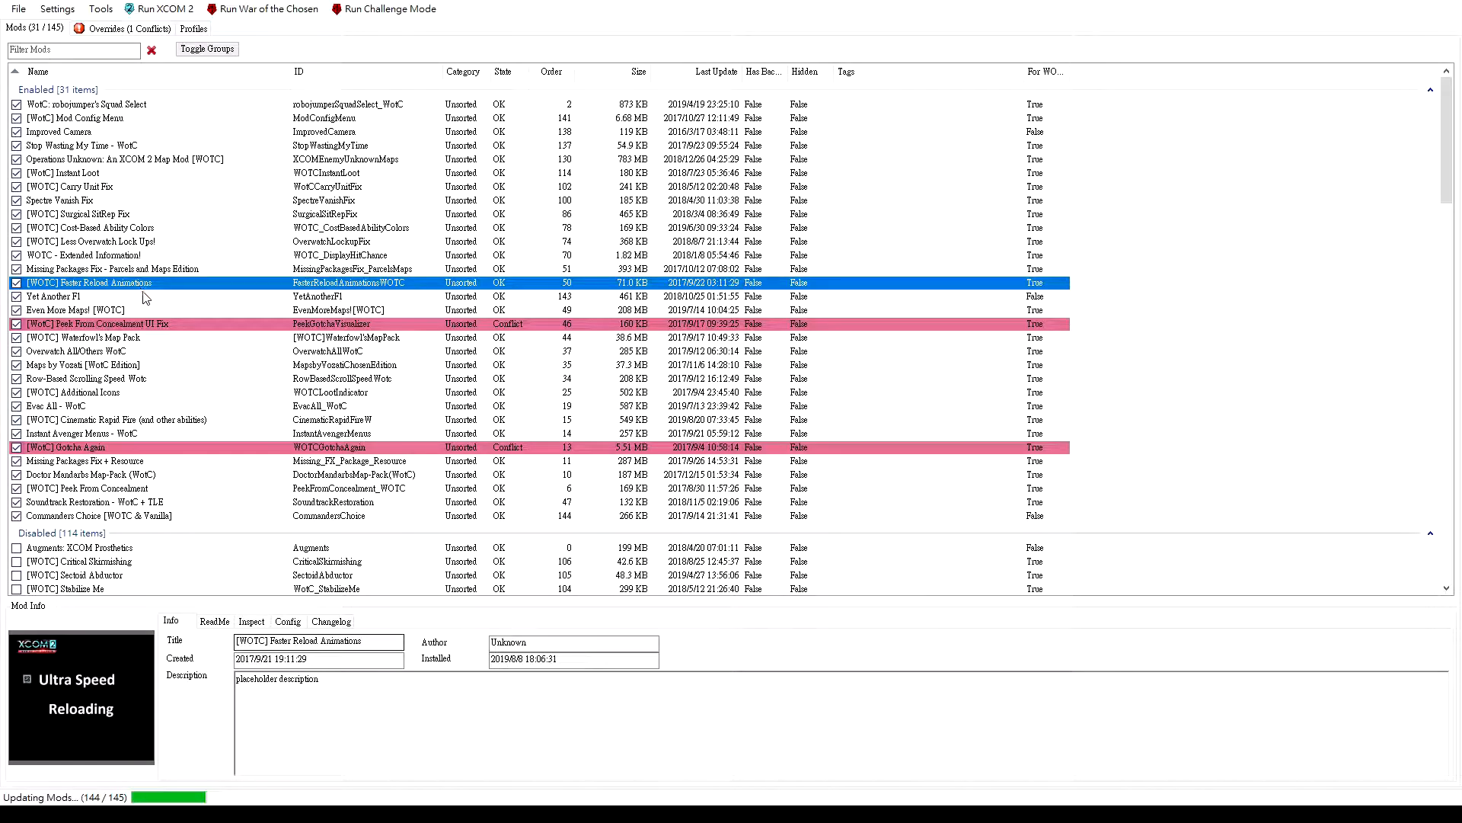
click(46, 295)
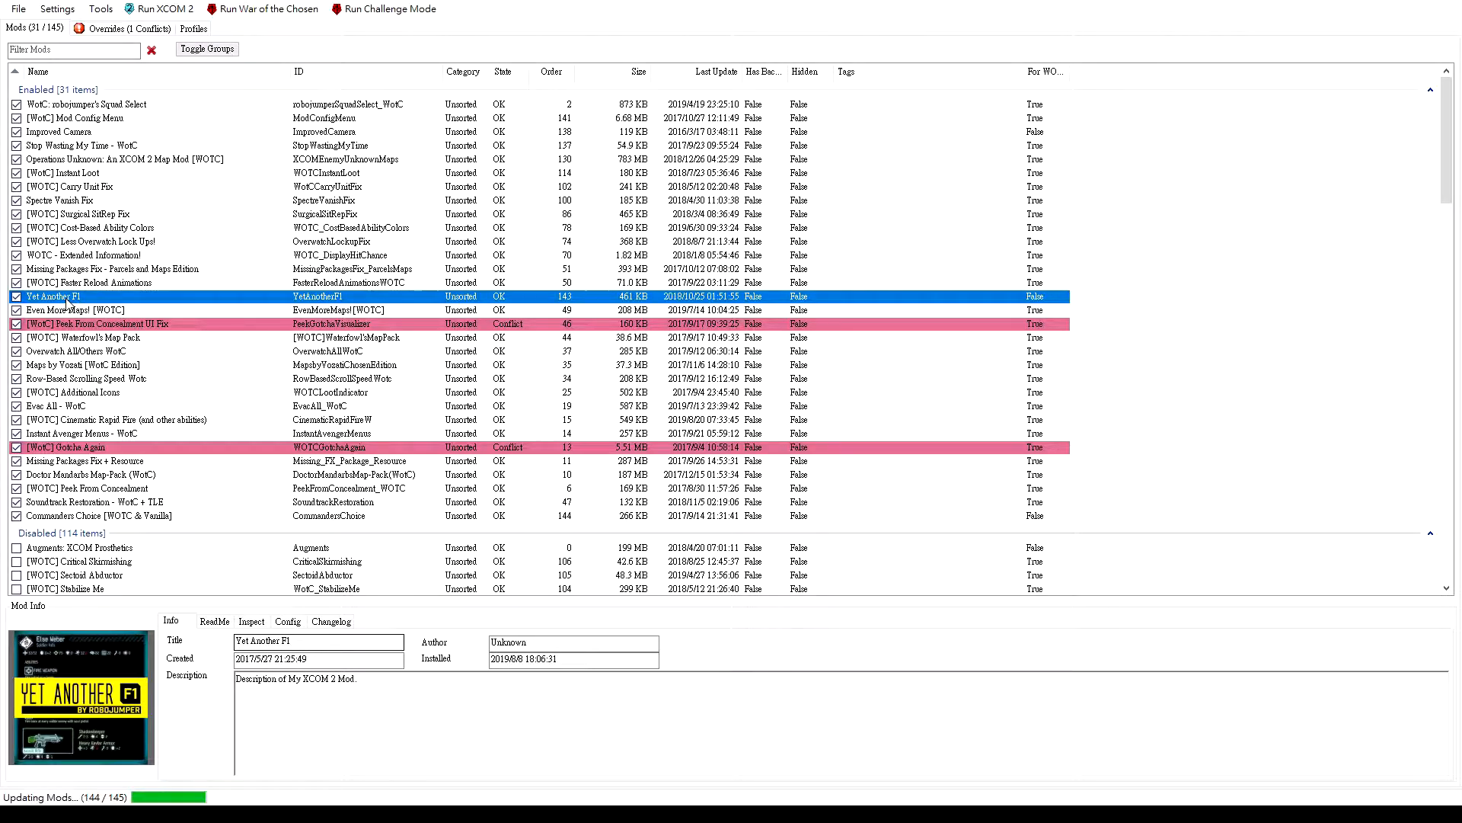
mouse_move(112, 295)
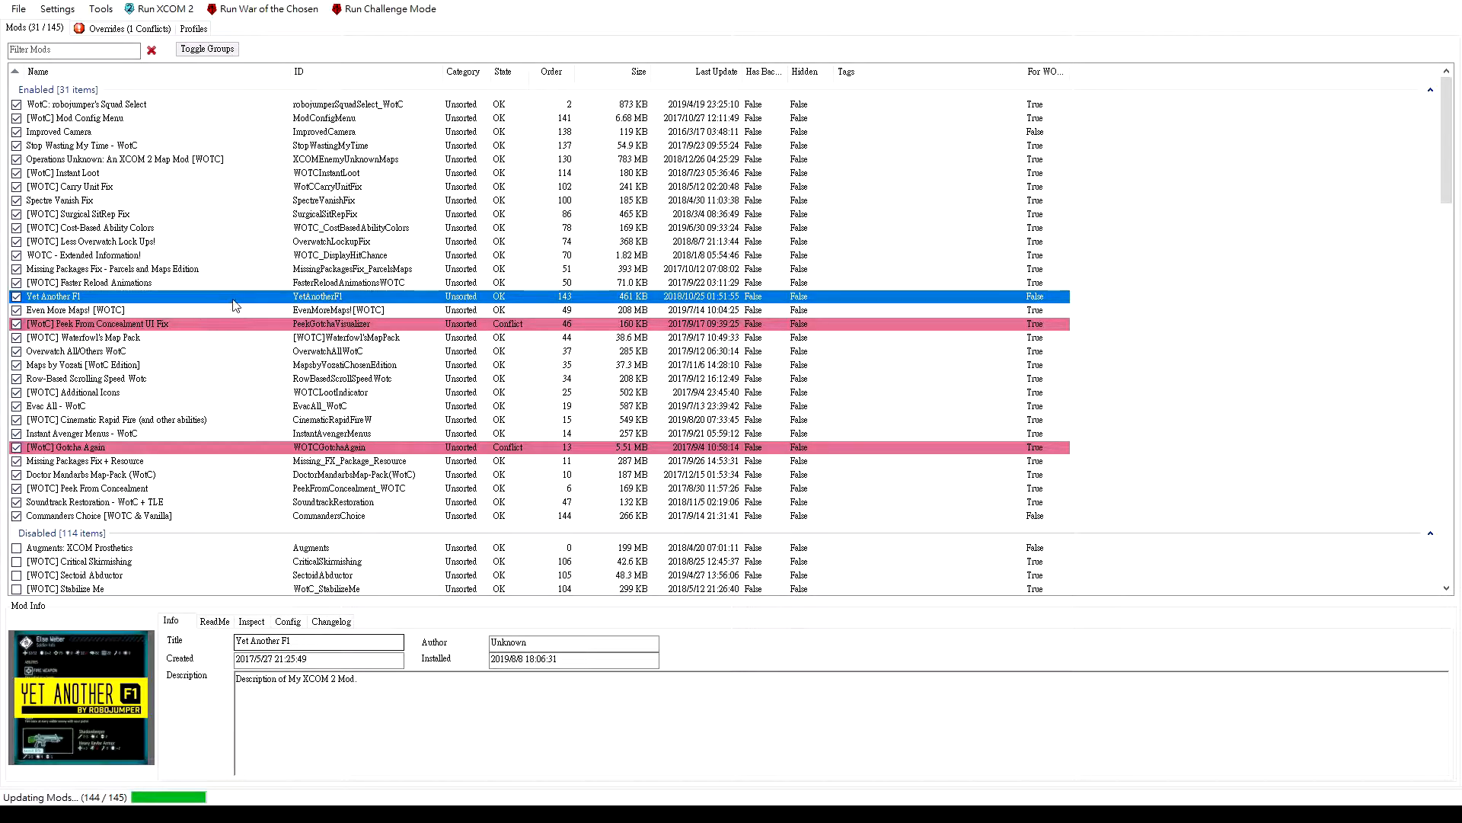
mouse_move(228, 300)
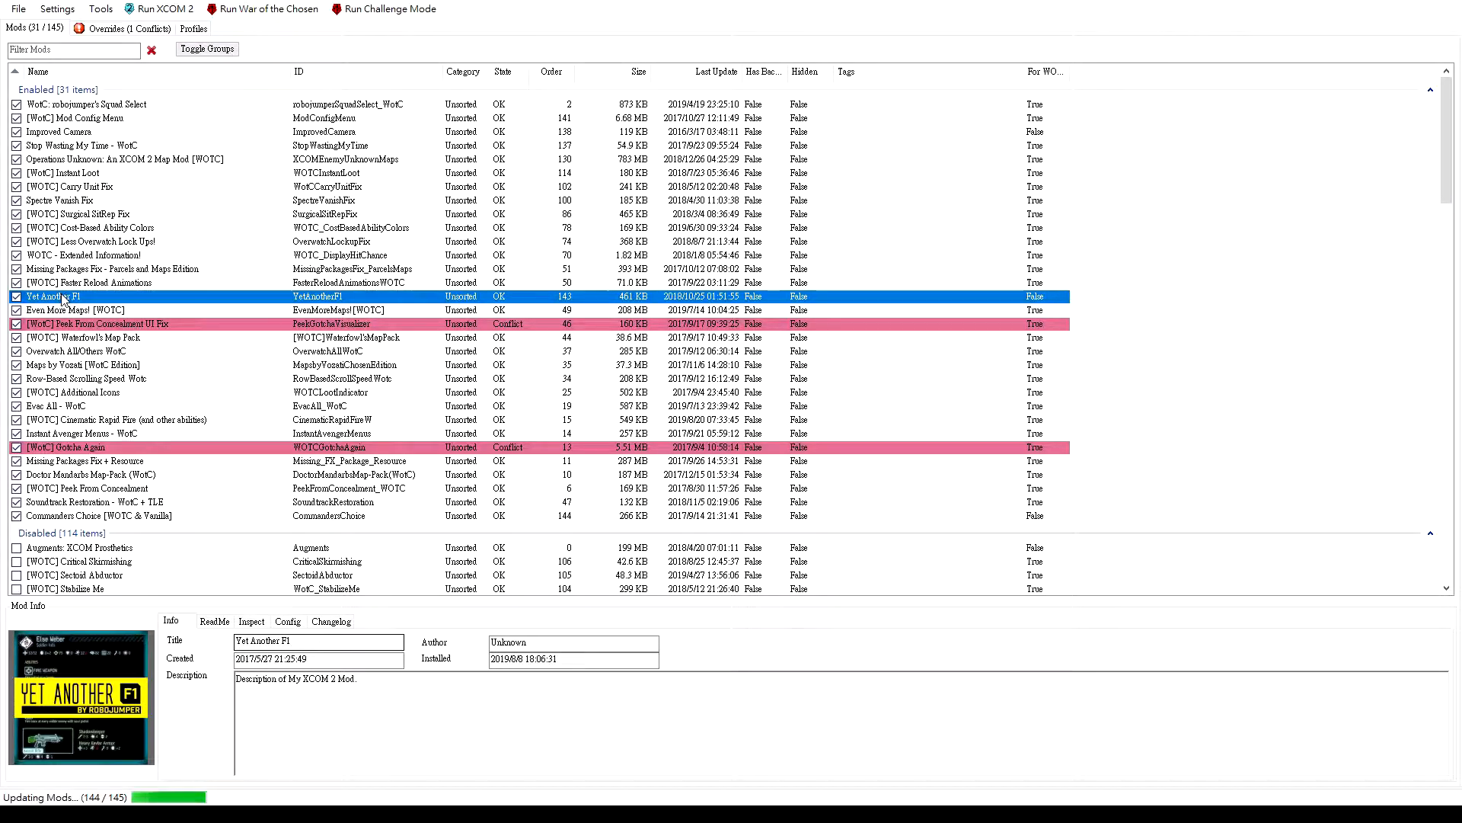
click(67, 337)
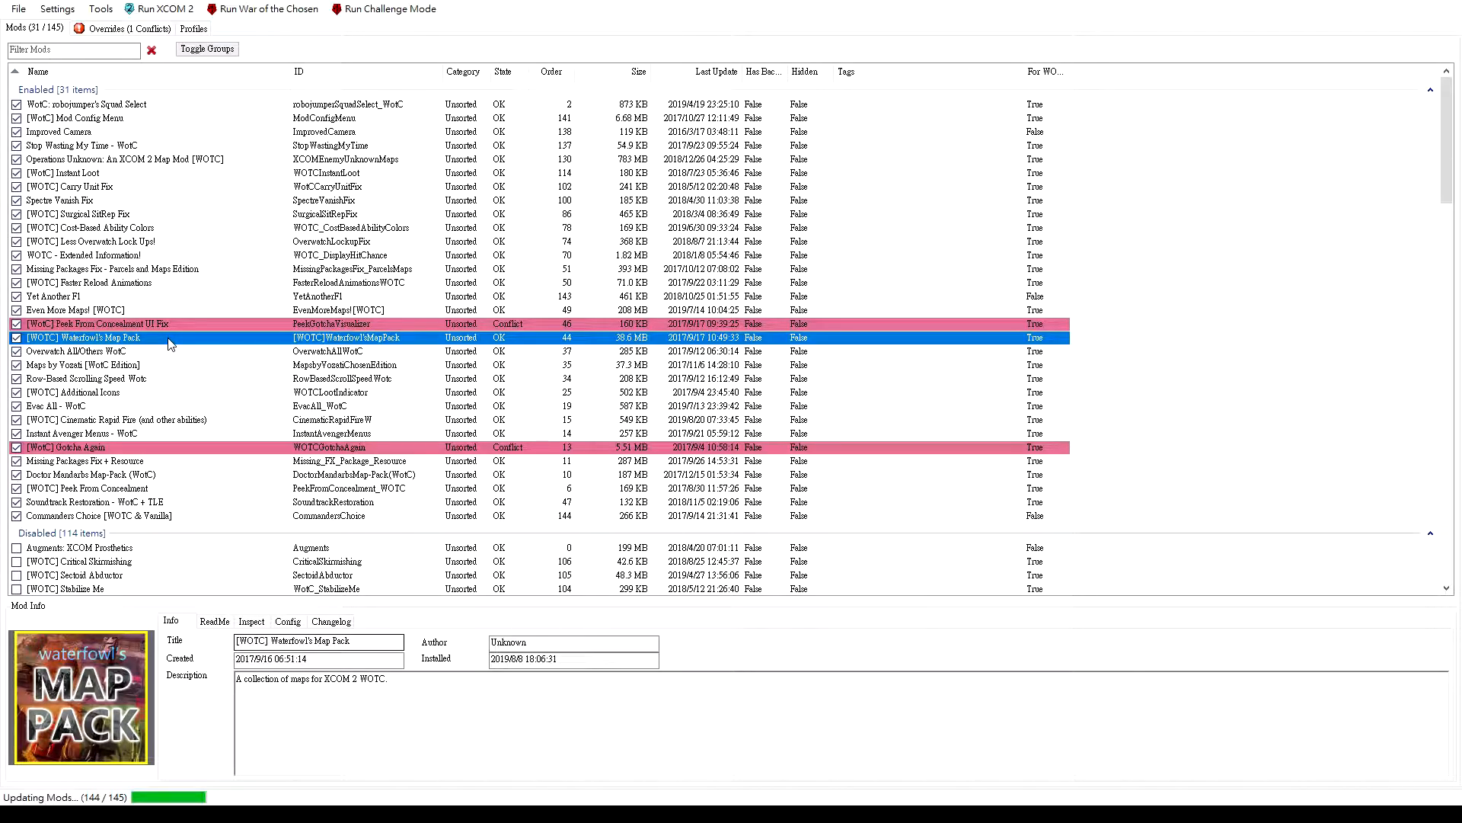
mouse_move(104, 341)
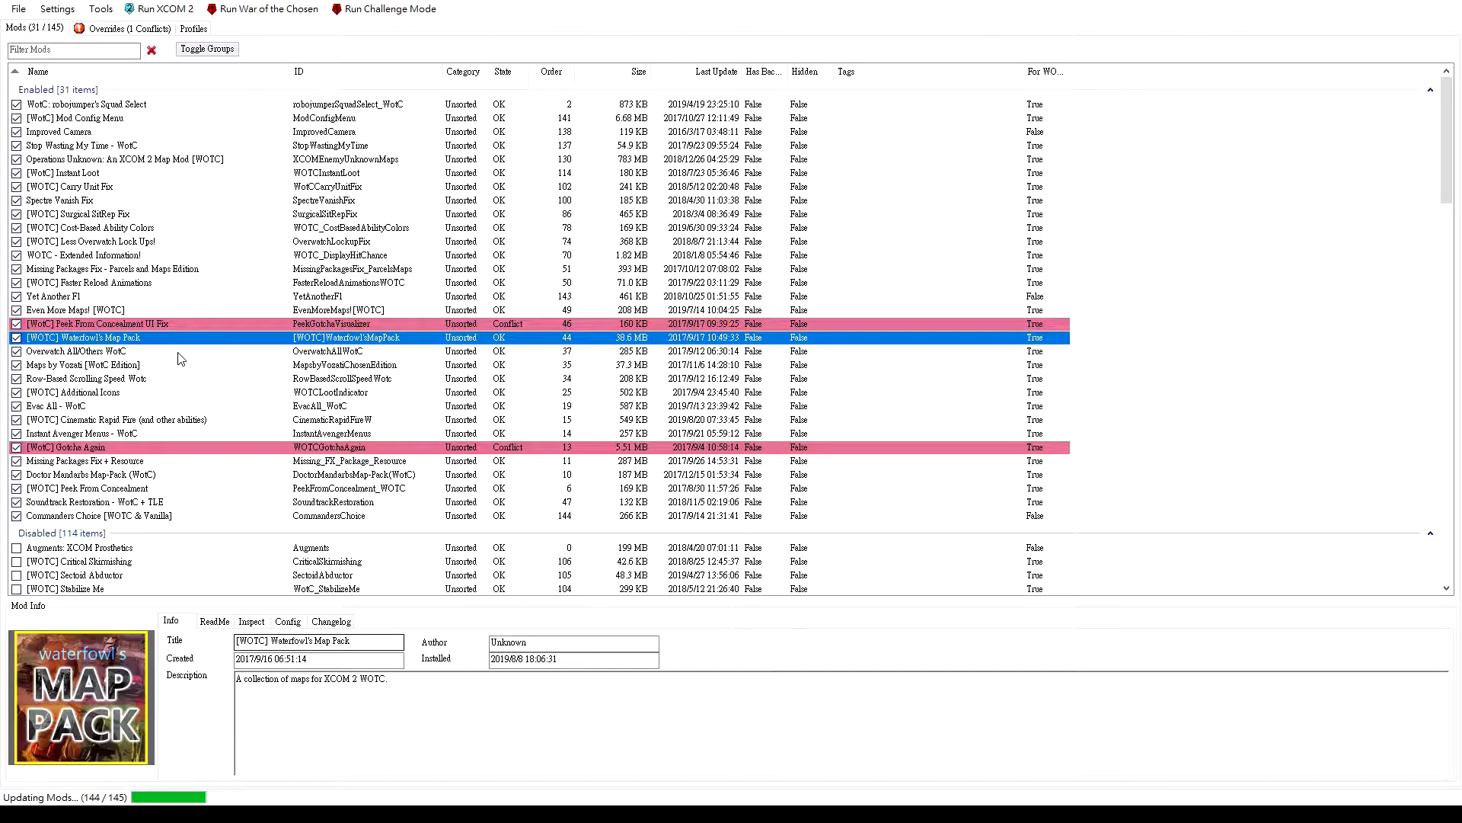
click(69, 350)
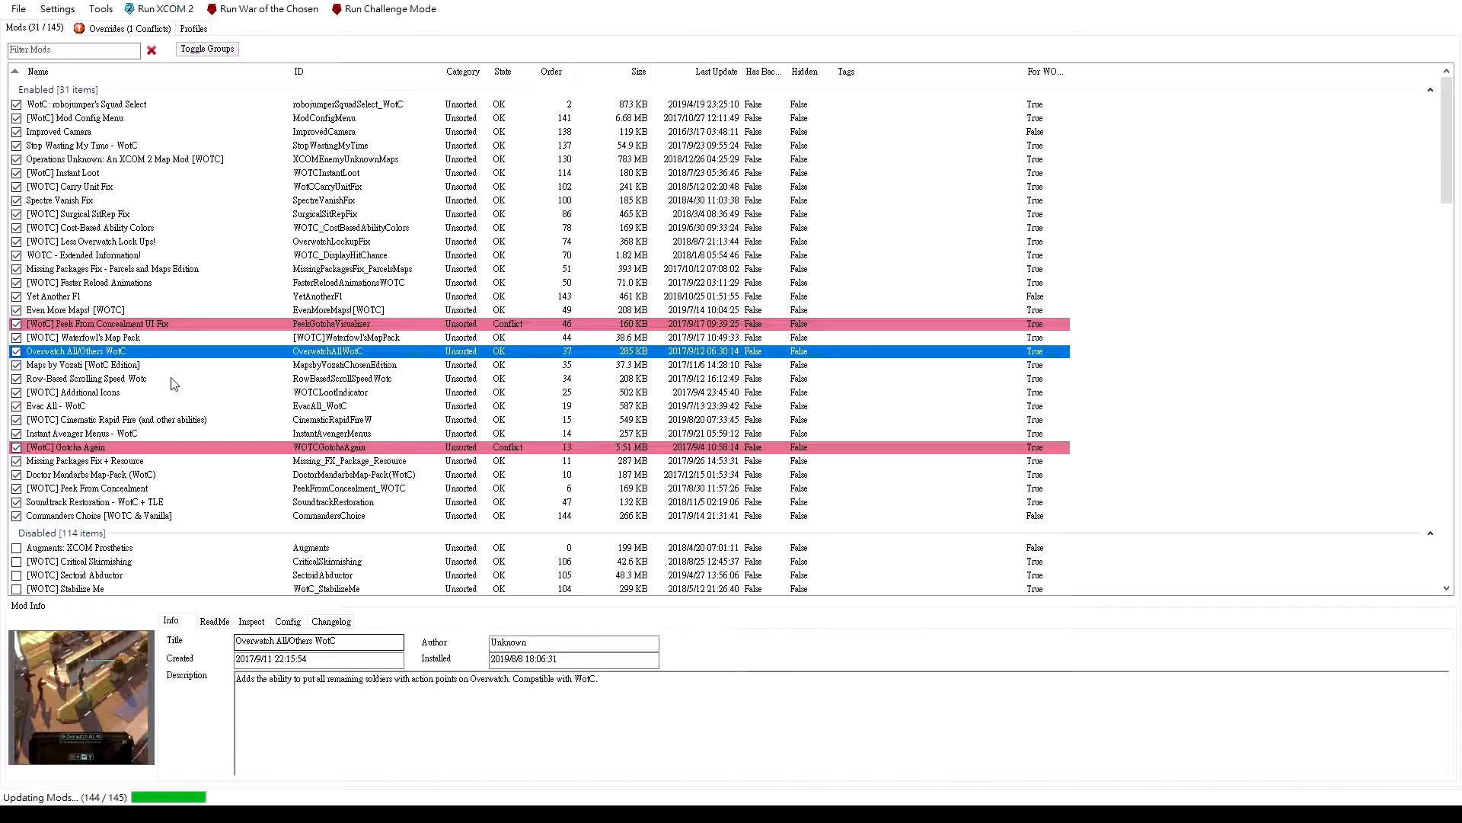
Review Additional Icons and Instant Avenger Menus, ending on the conflicting [WotC] Gotcha Again mod
click(73, 393)
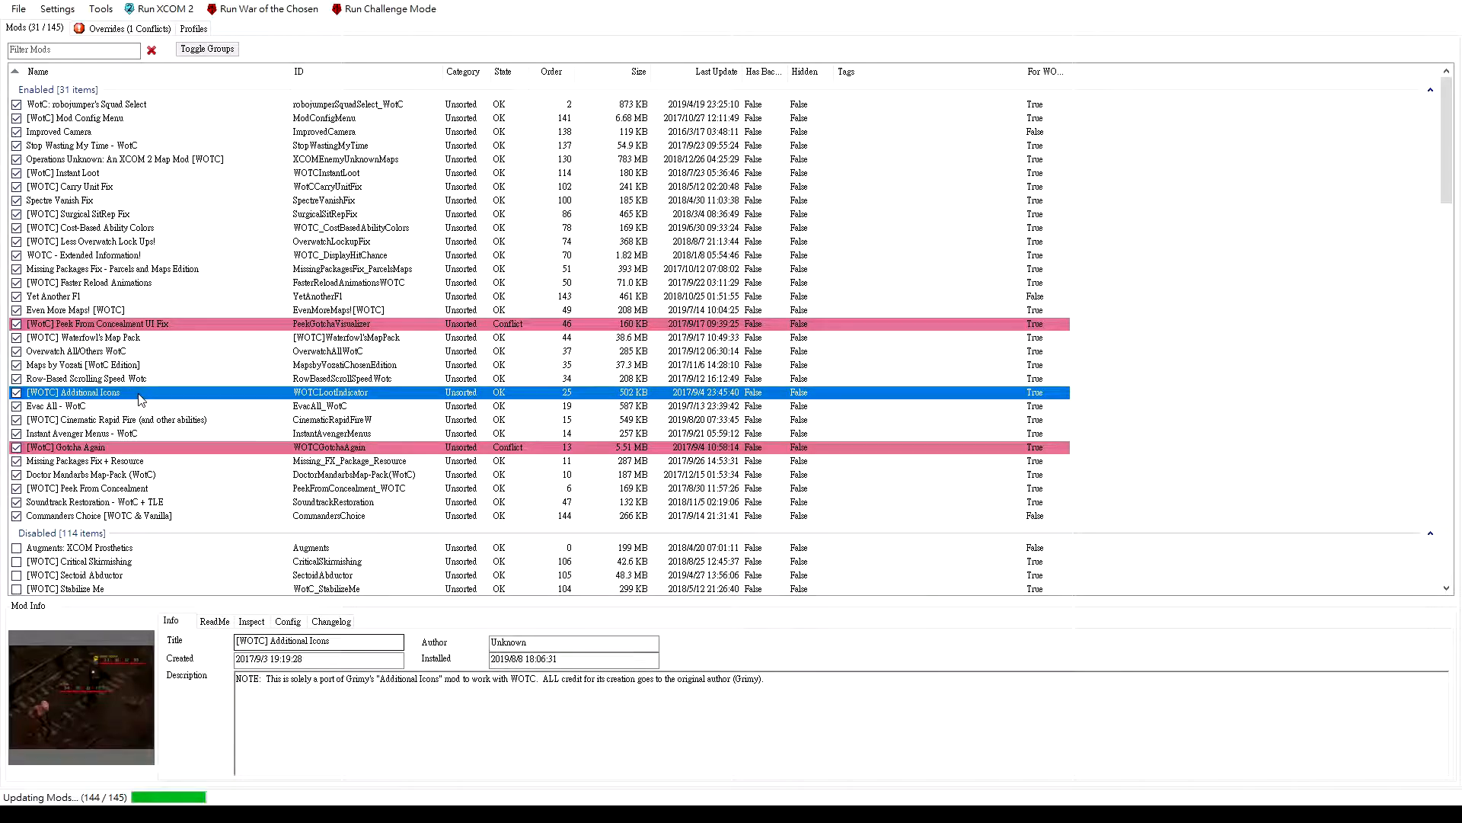
mouse_move(89, 671)
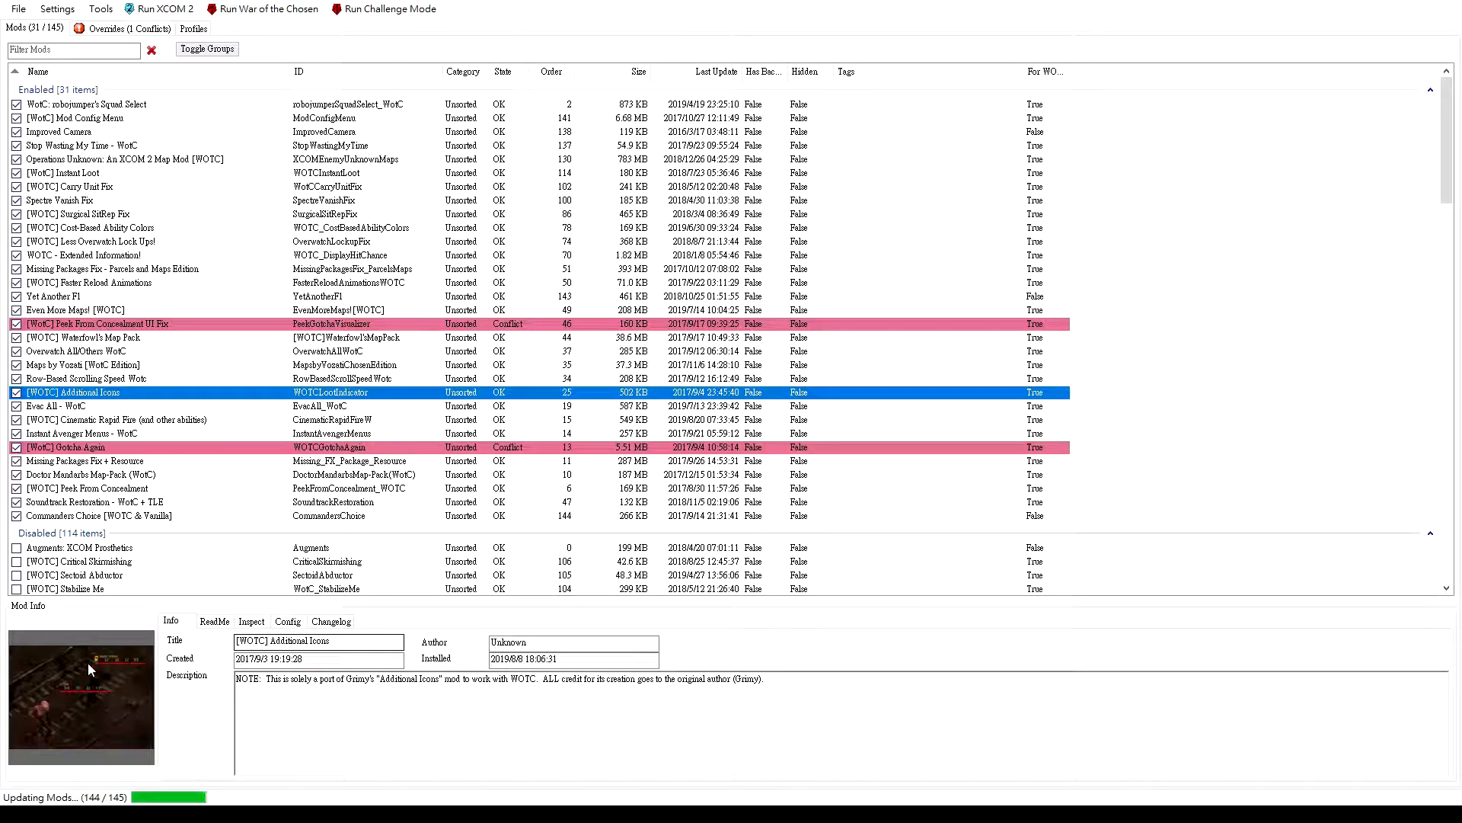
mouse_move(106, 669)
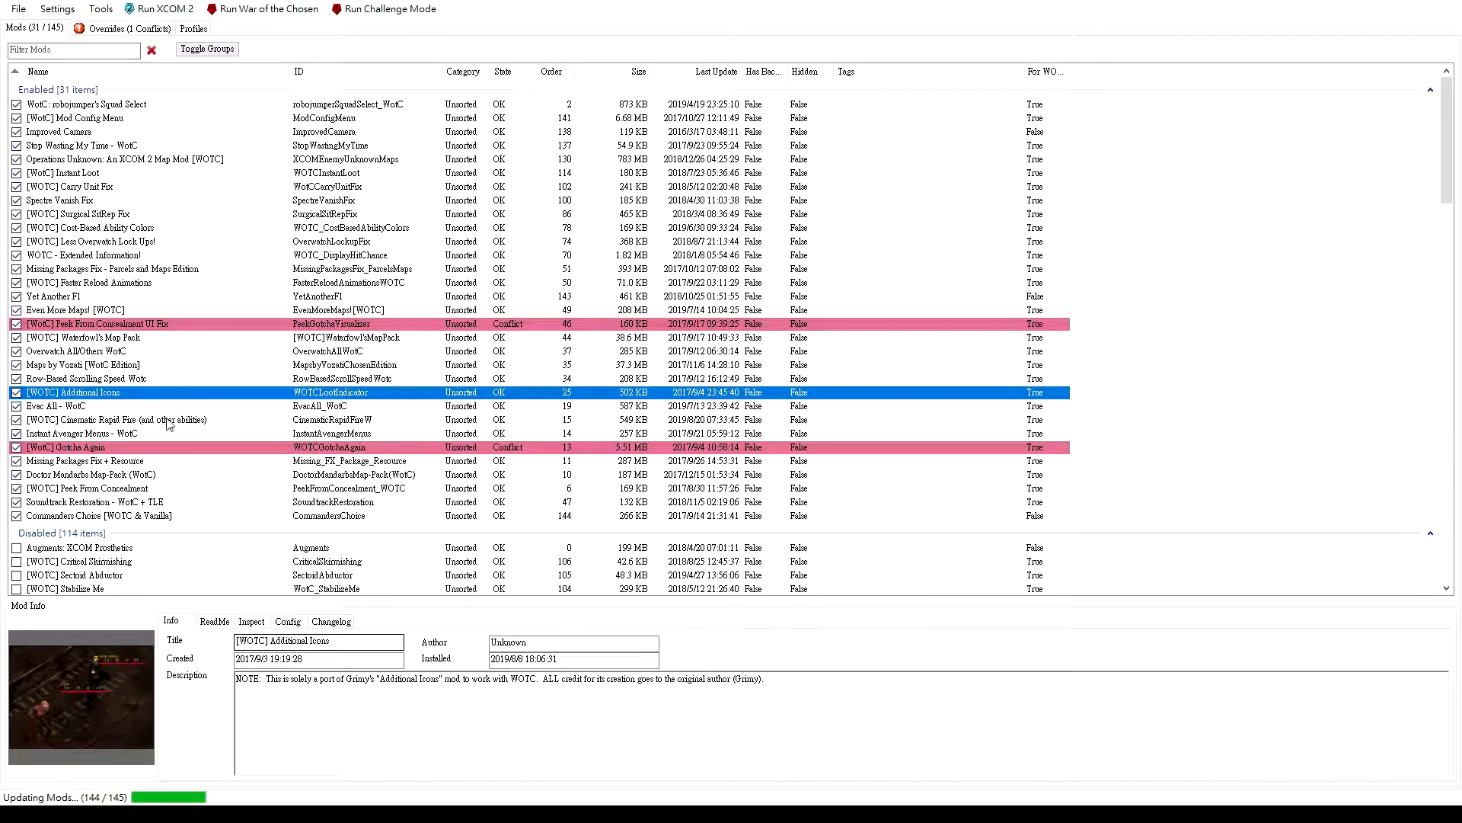
click(80, 433)
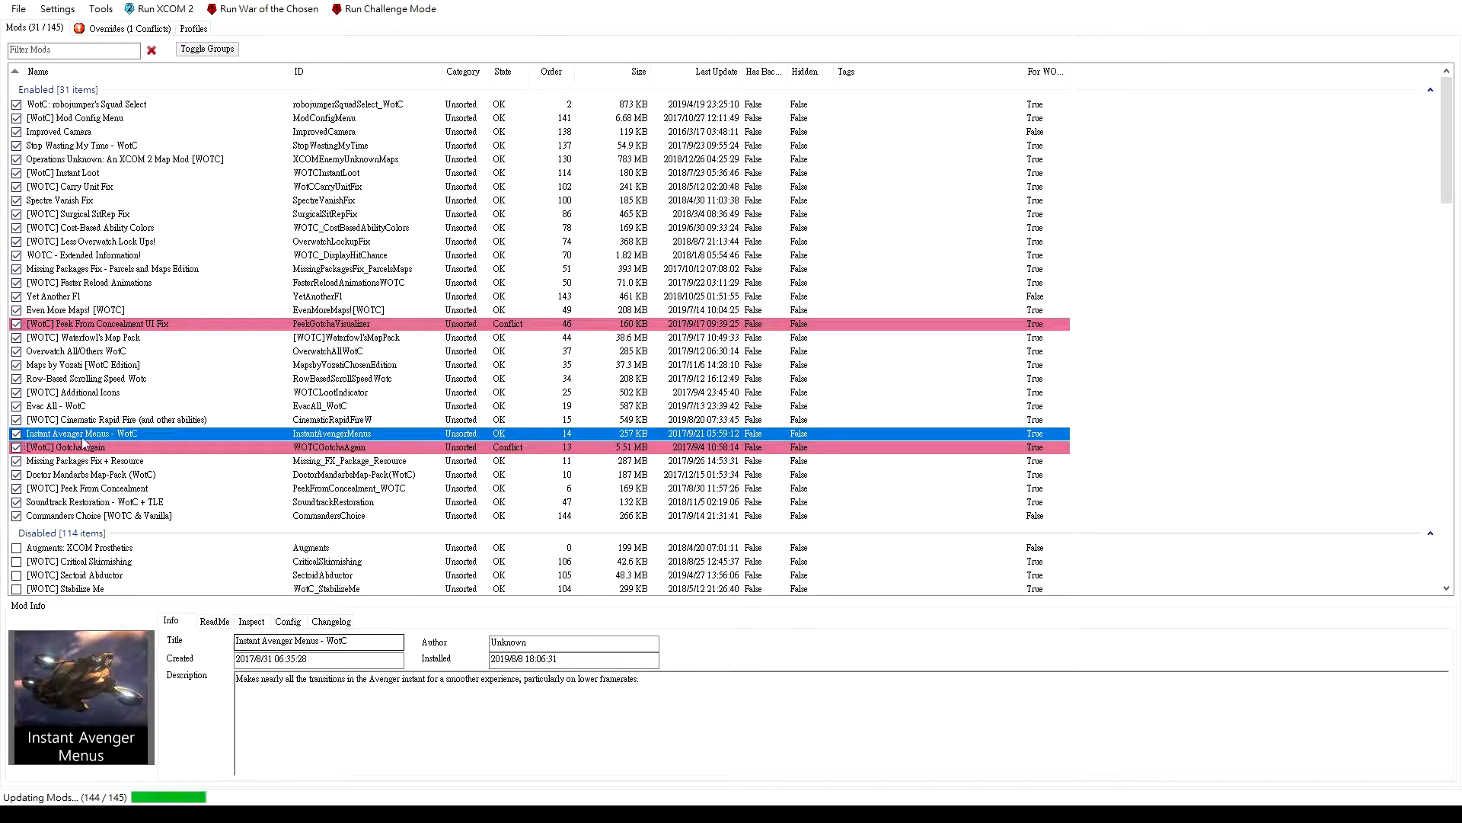
mouse_move(161, 442)
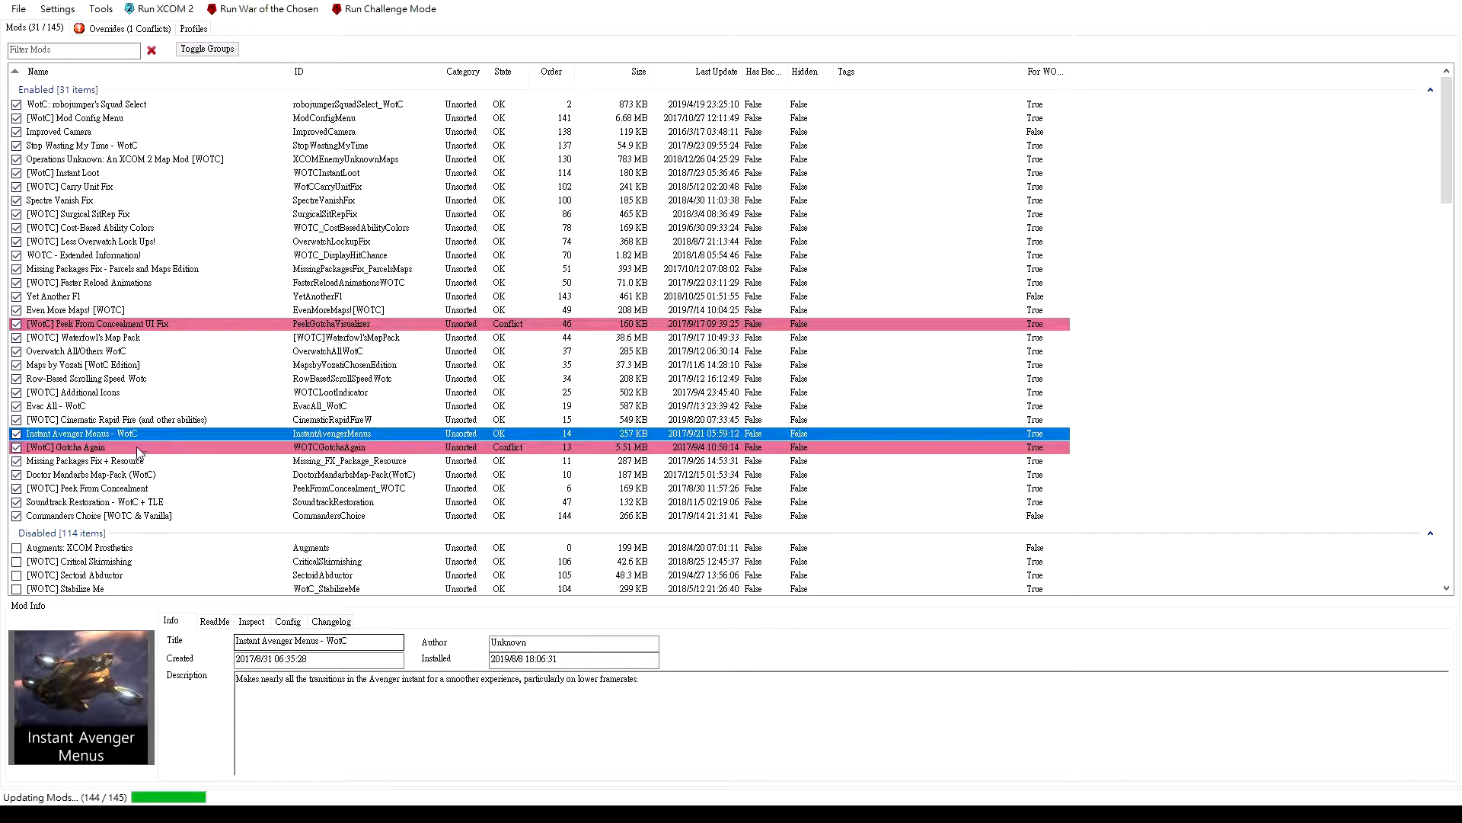
click(91, 448)
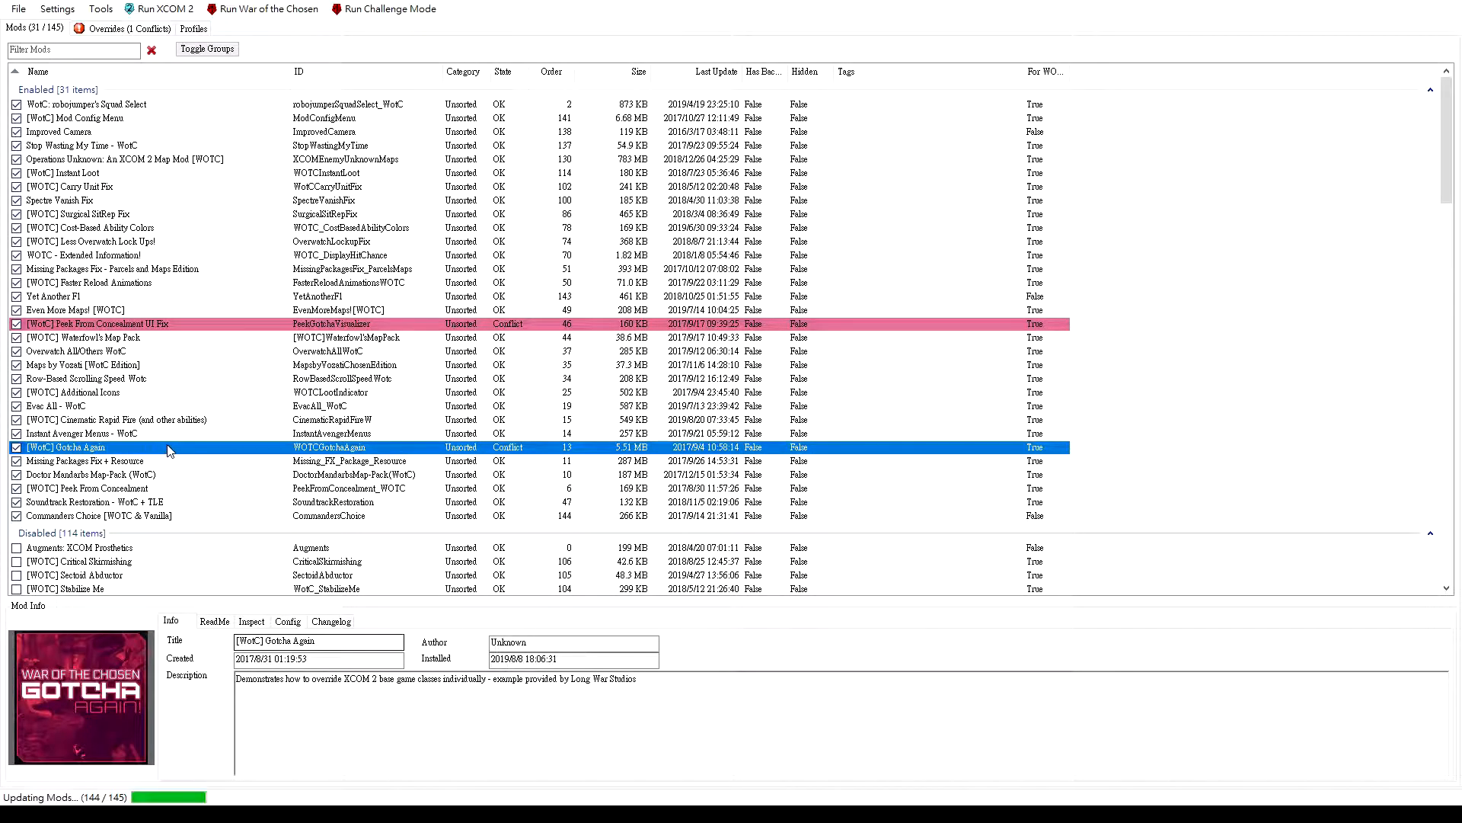
mouse_move(239, 445)
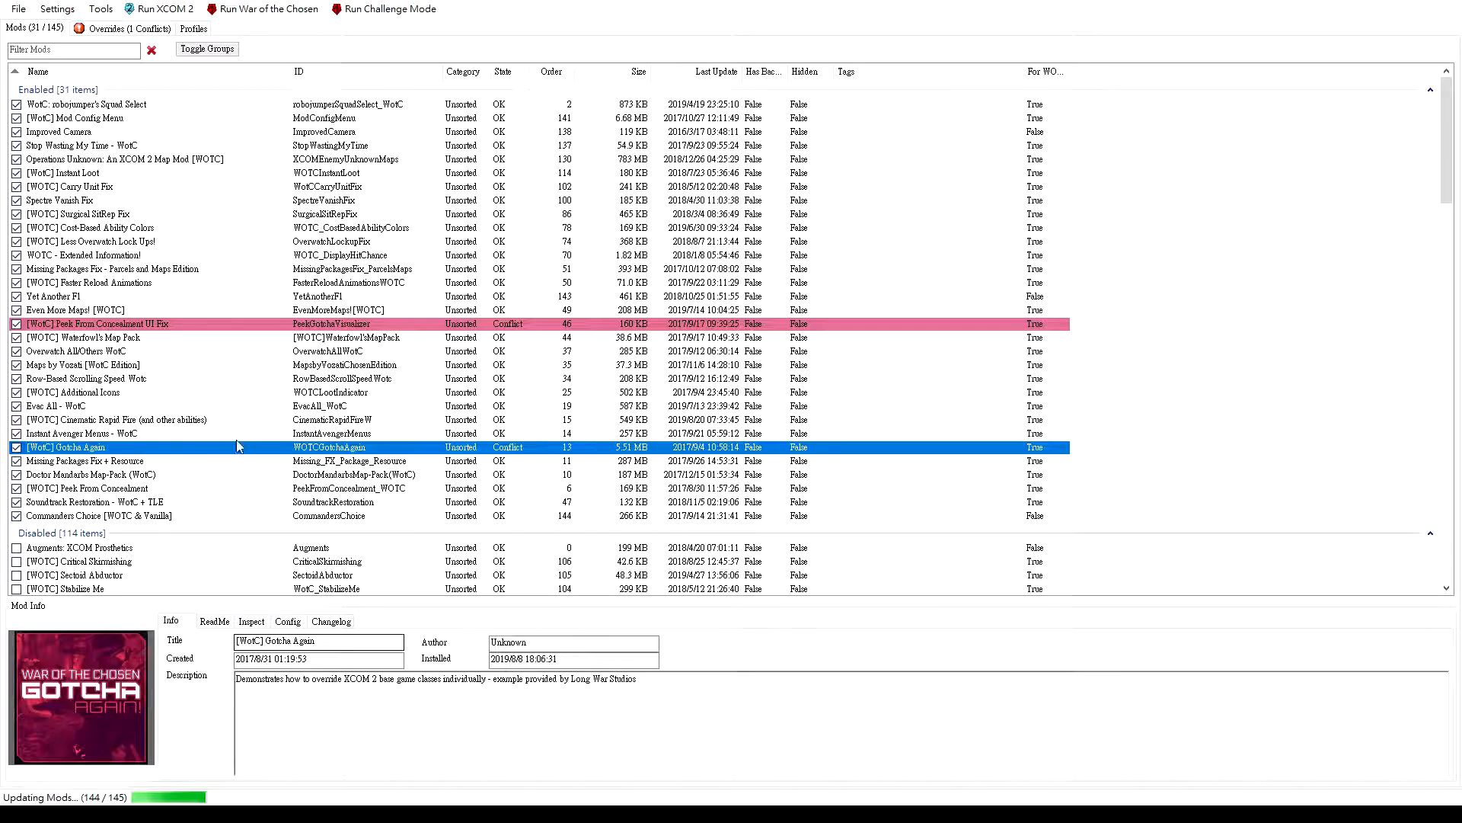
mouse_move(234, 450)
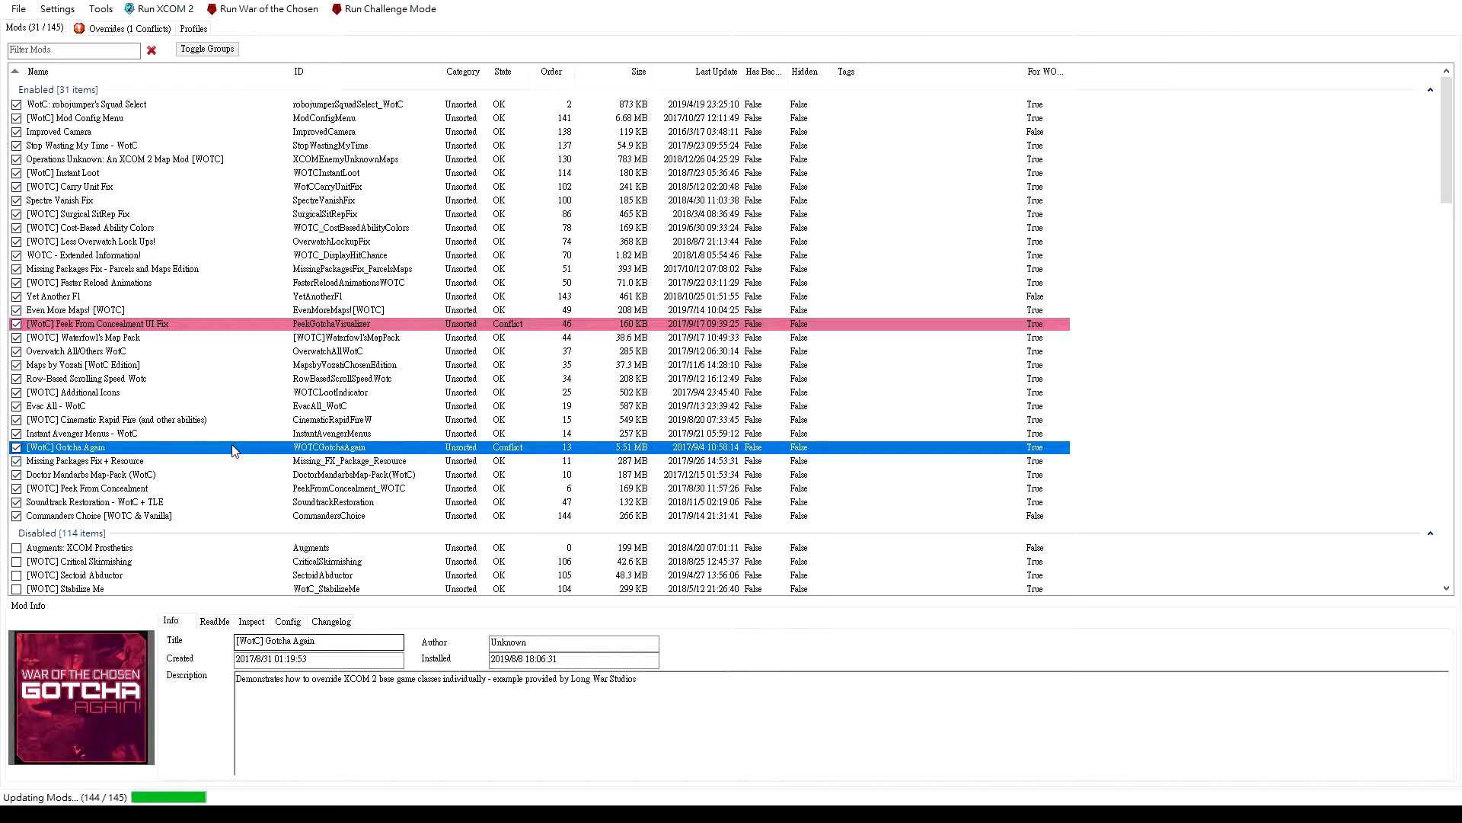
mouse_move(216, 454)
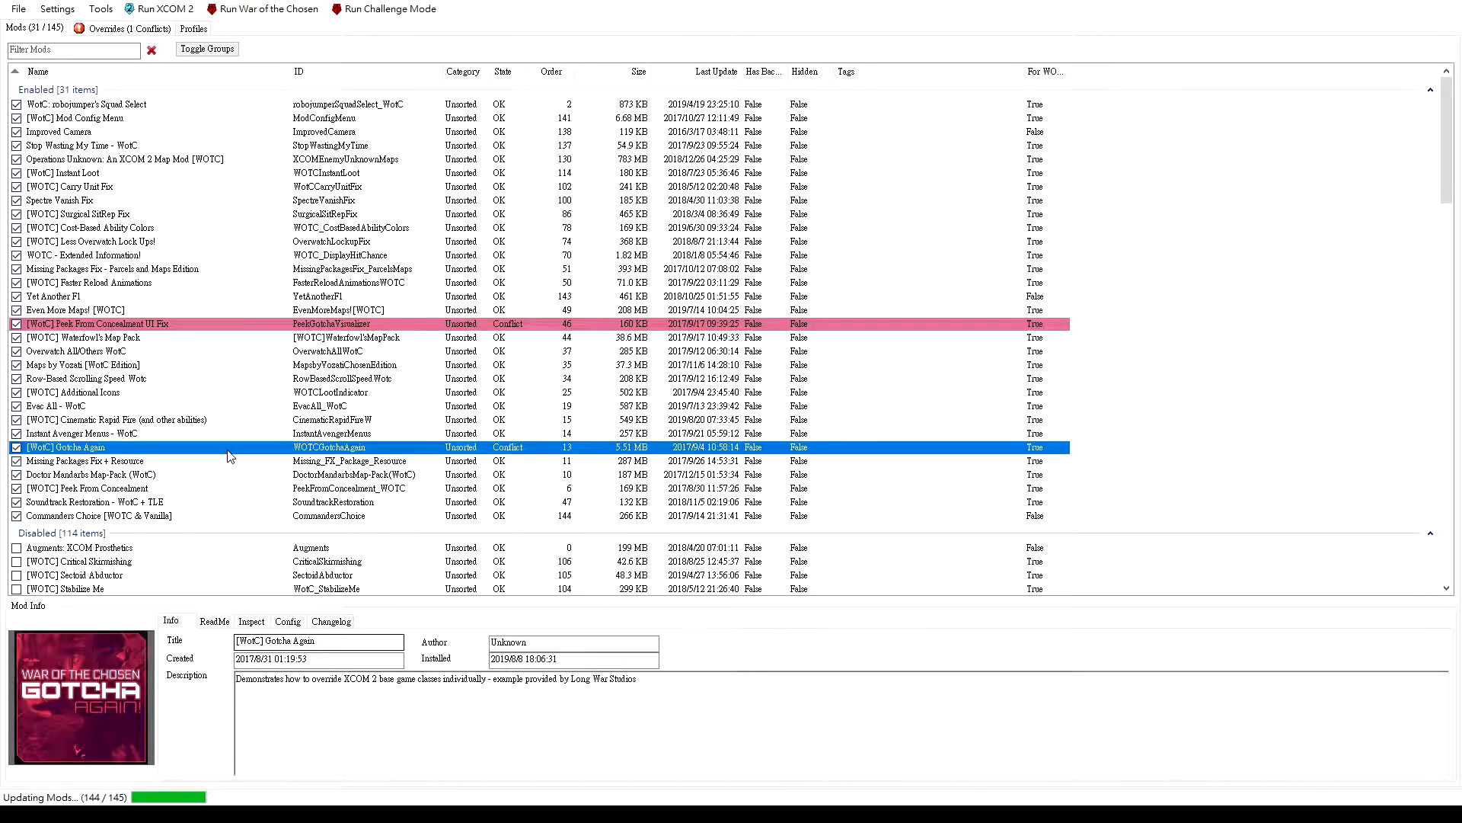
mouse_move(156, 466)
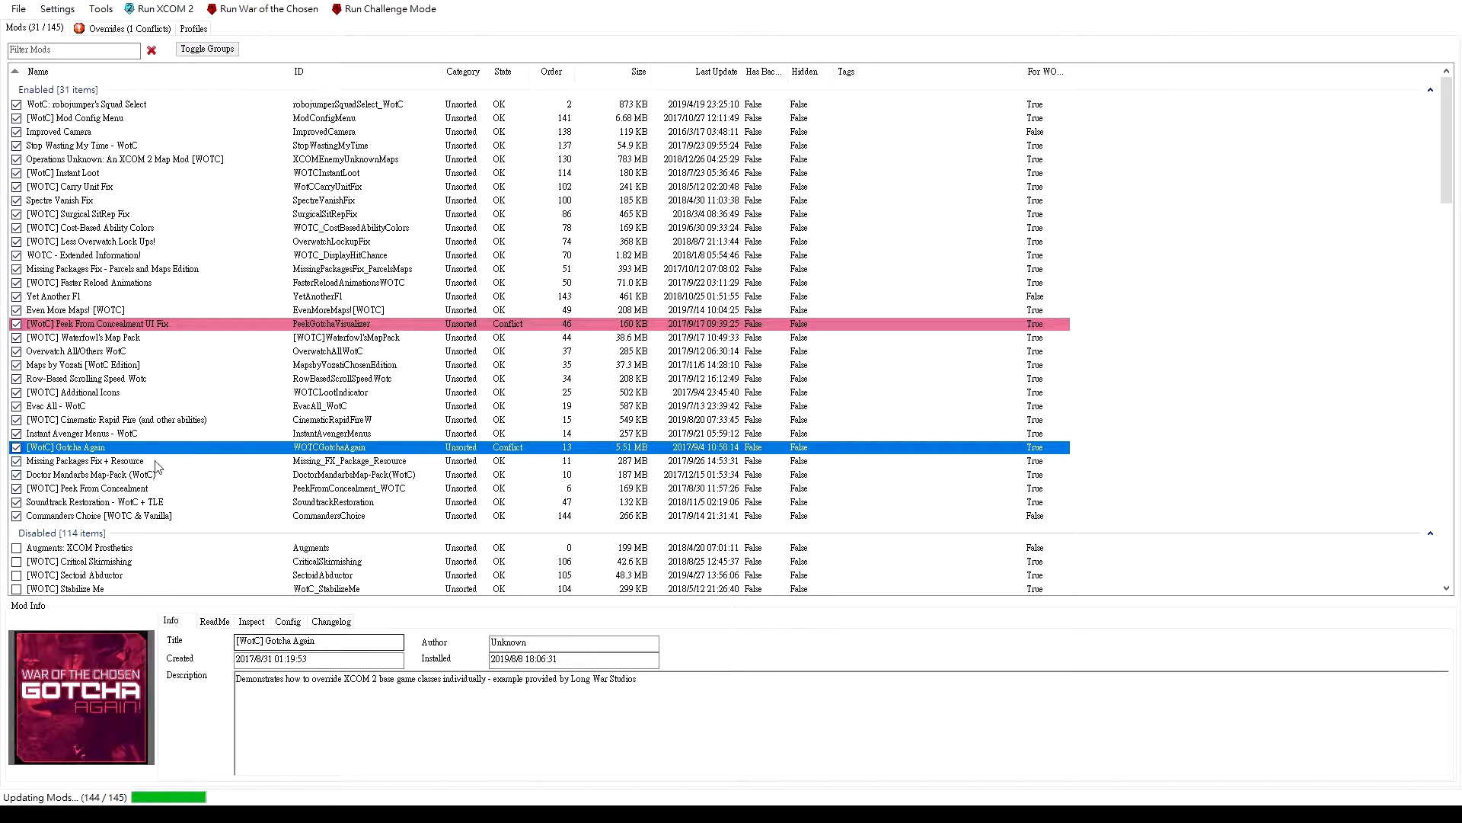
mouse_move(227, 454)
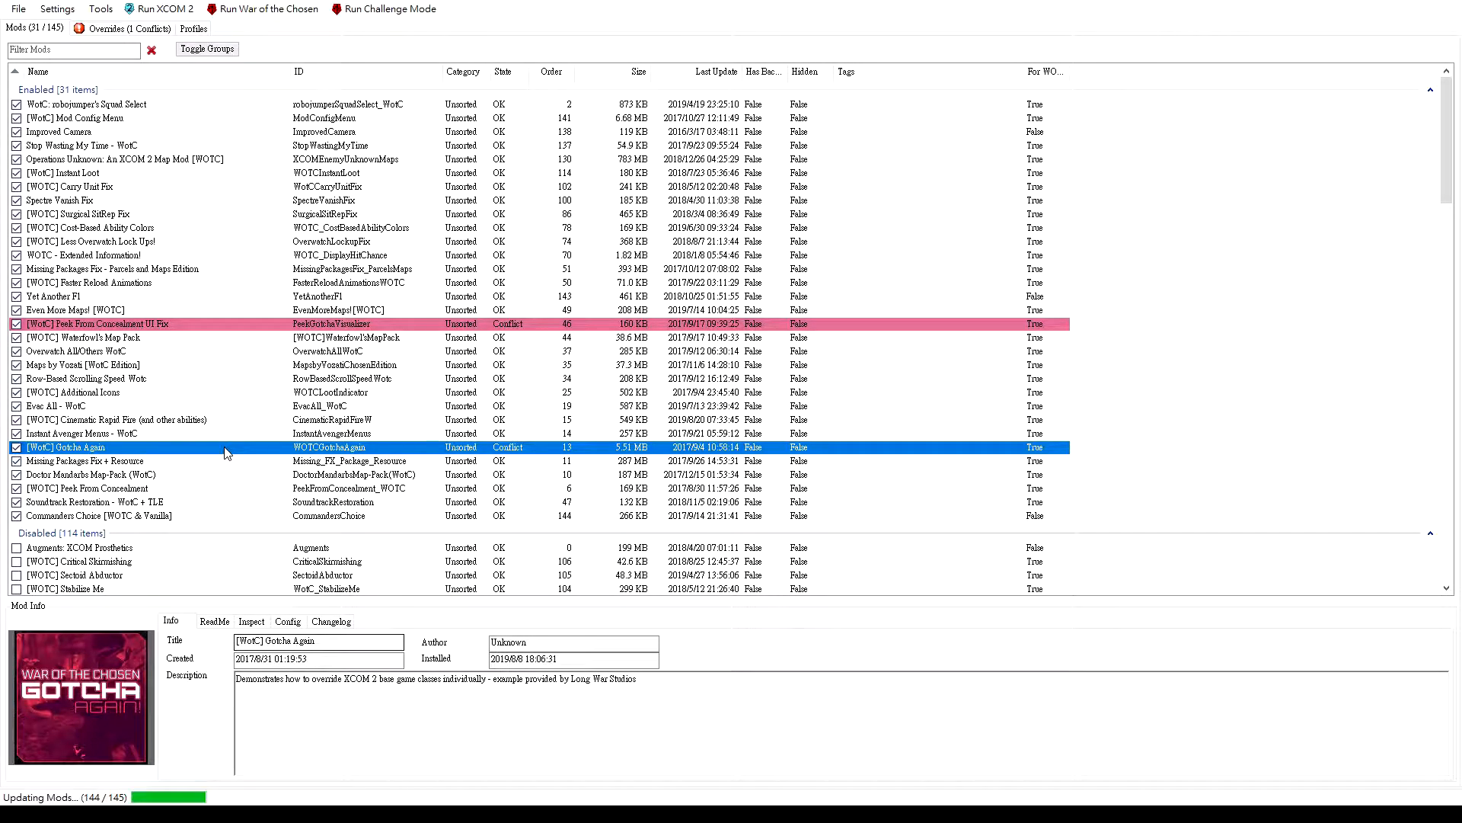
mouse_move(166, 452)
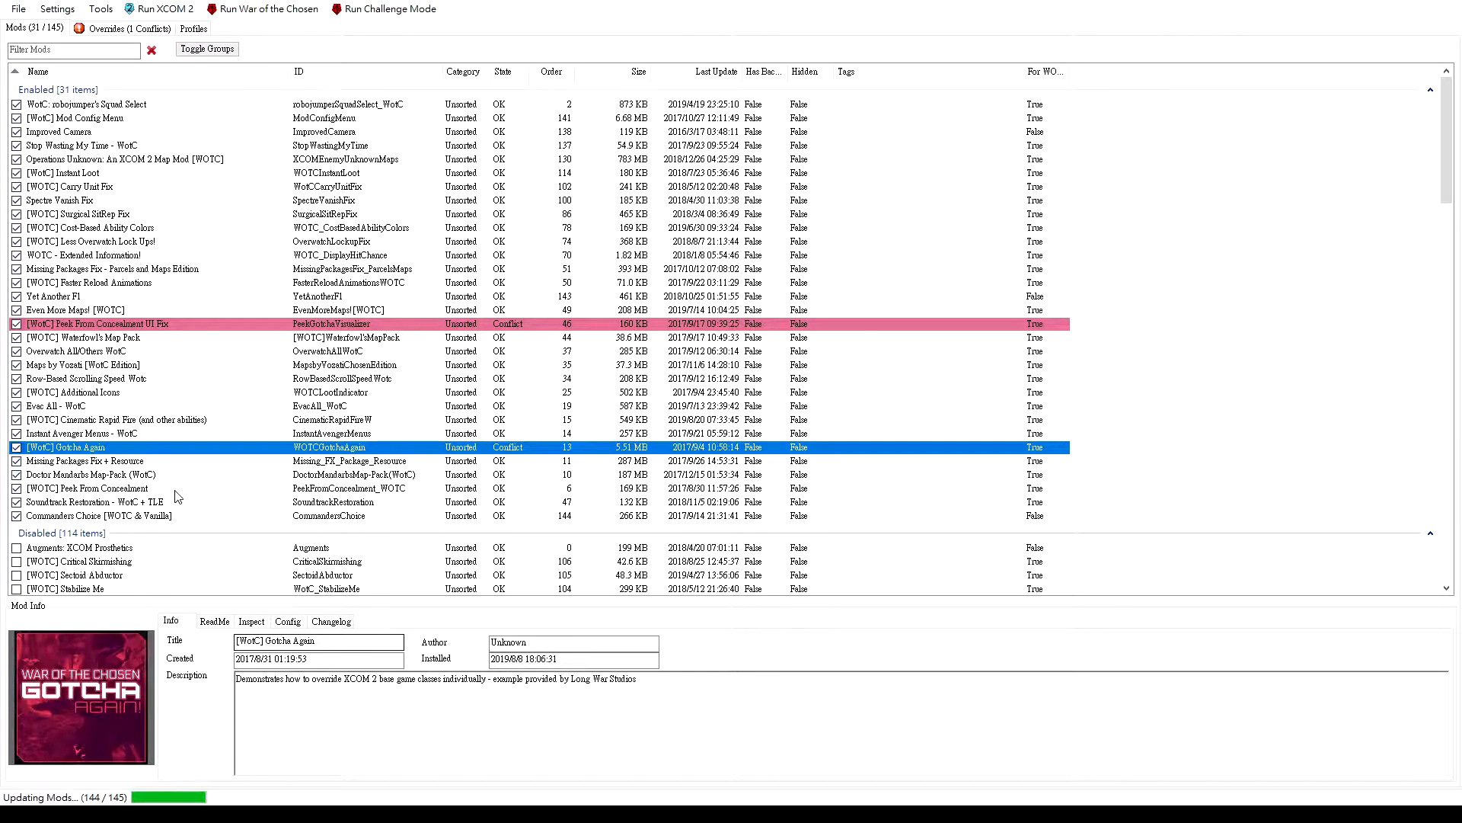
Show Commander's Choice [WOTC & Vanilla] details, then the Squad Select mod by robojumper
click(76, 515)
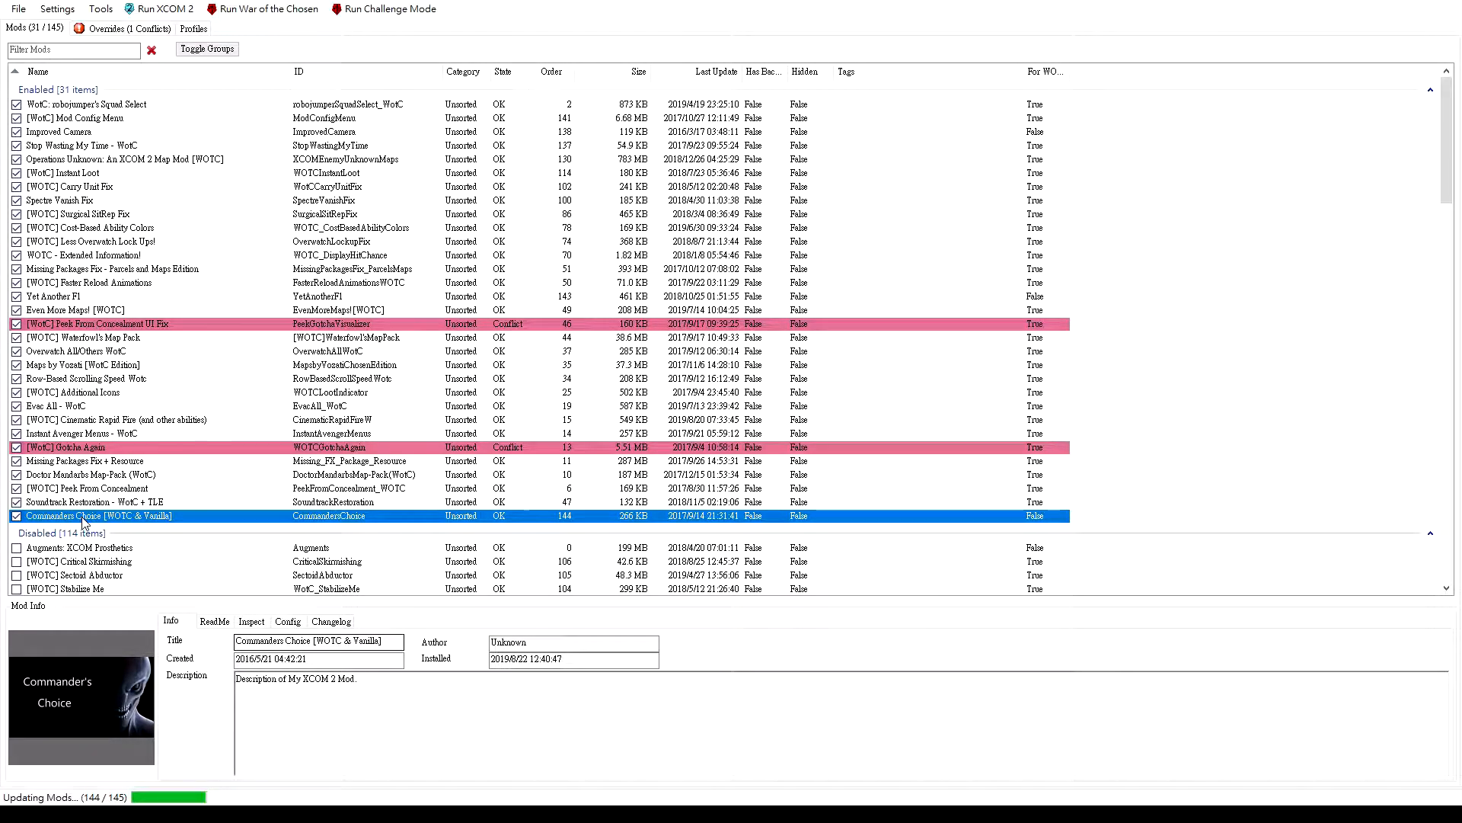
mouse_move(134, 522)
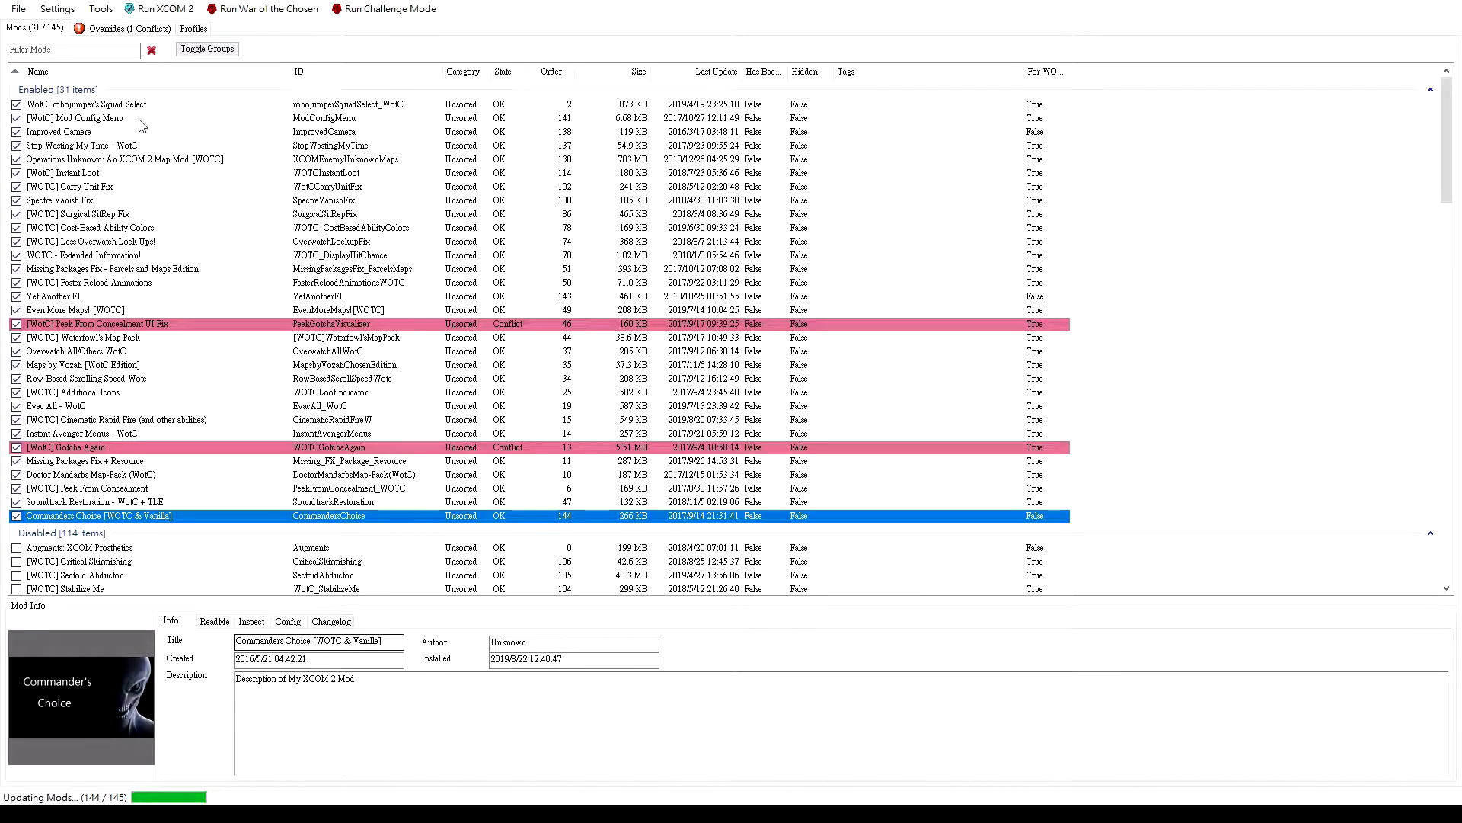
mouse_move(224, 198)
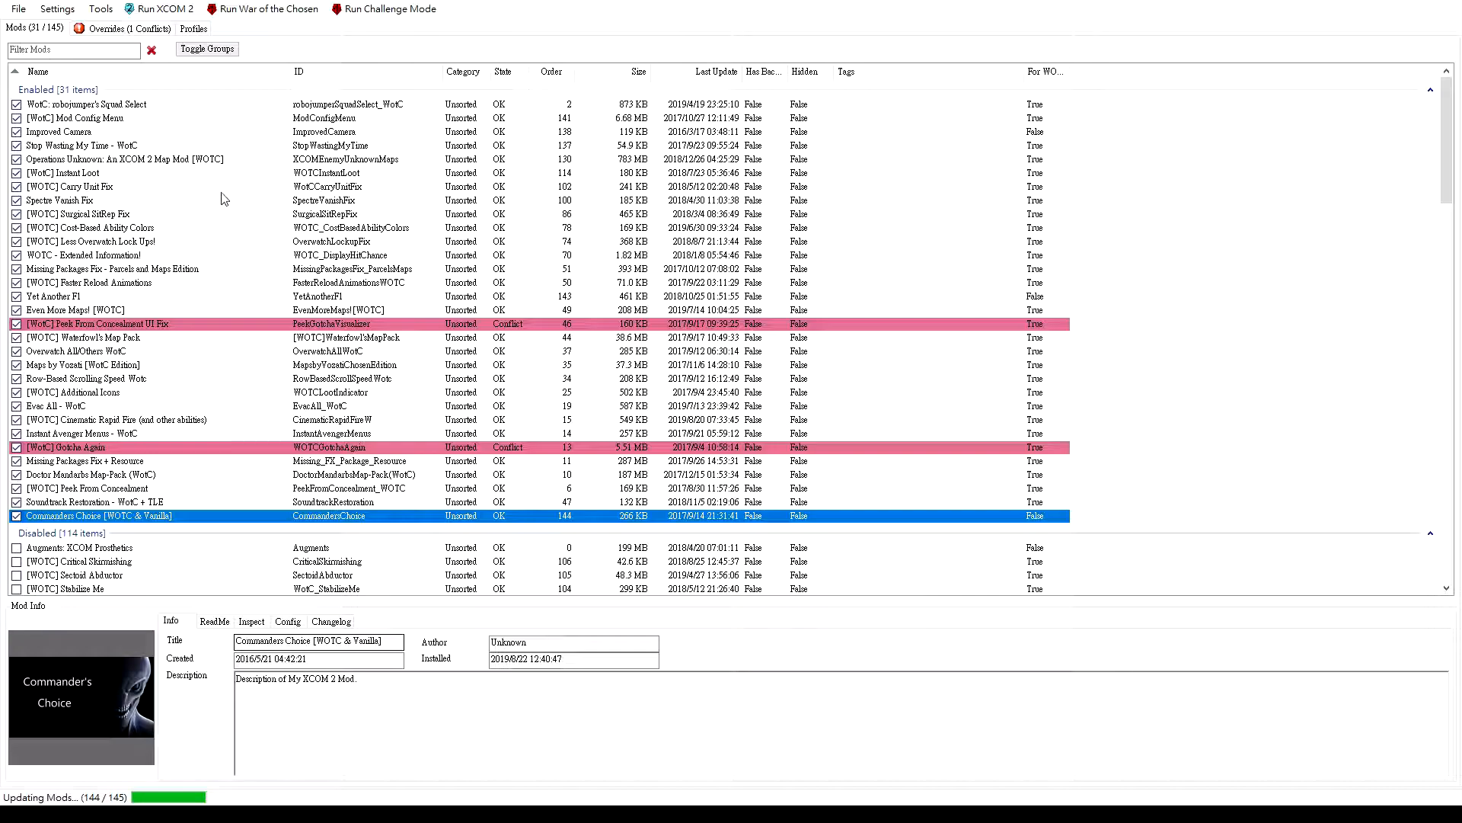
click(91, 104)
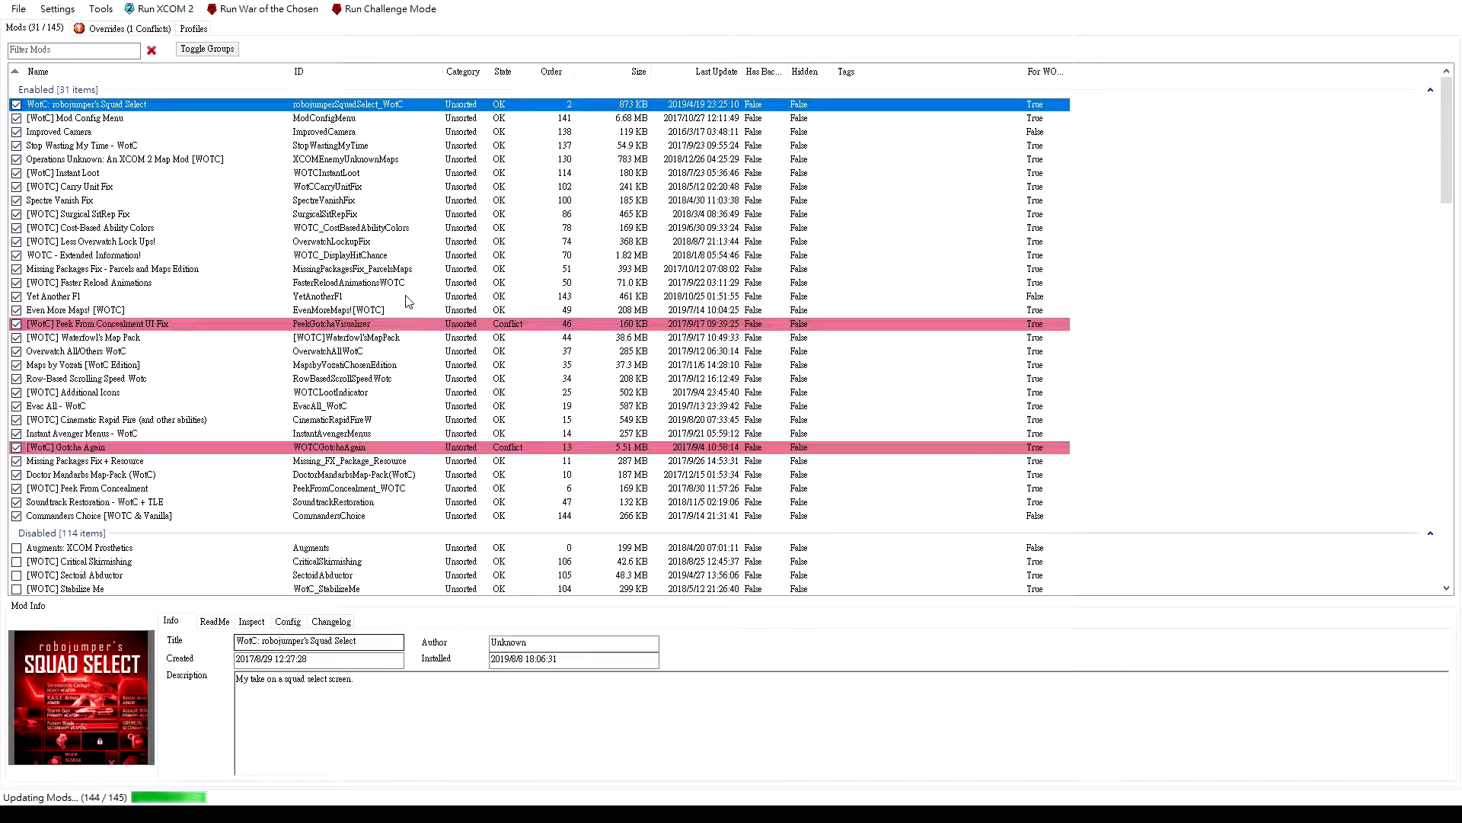
mouse_move(426, 297)
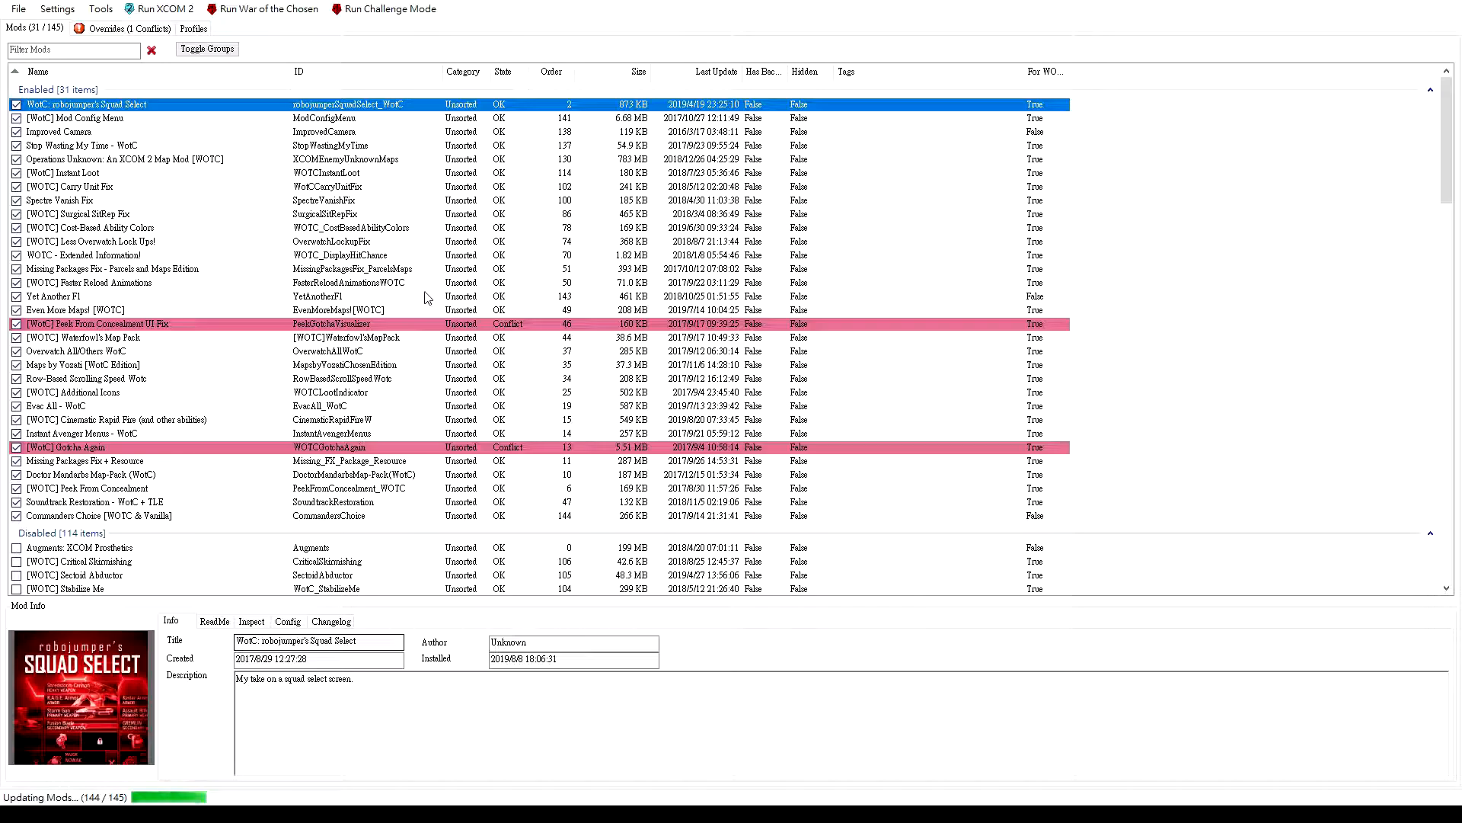